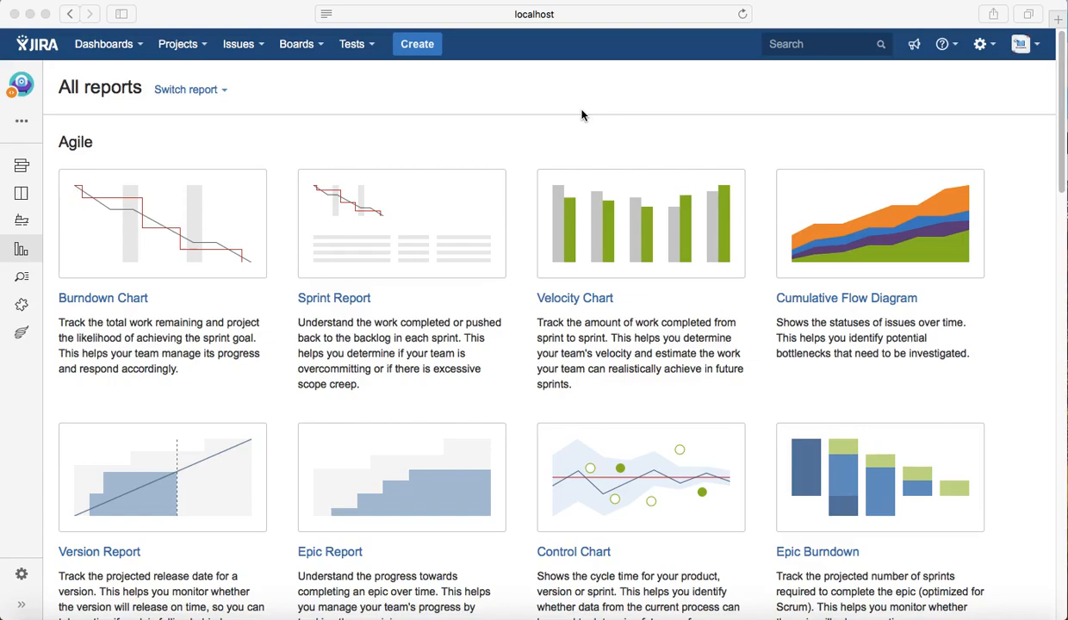
pyautogui.moveTo(124, 310)
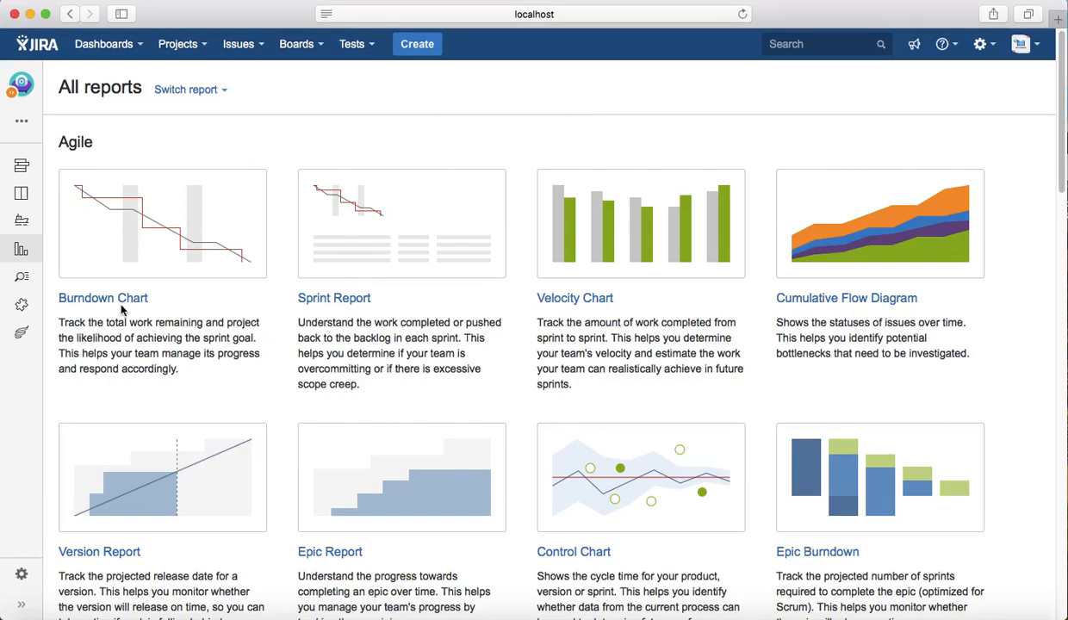
pyautogui.moveTo(189, 71)
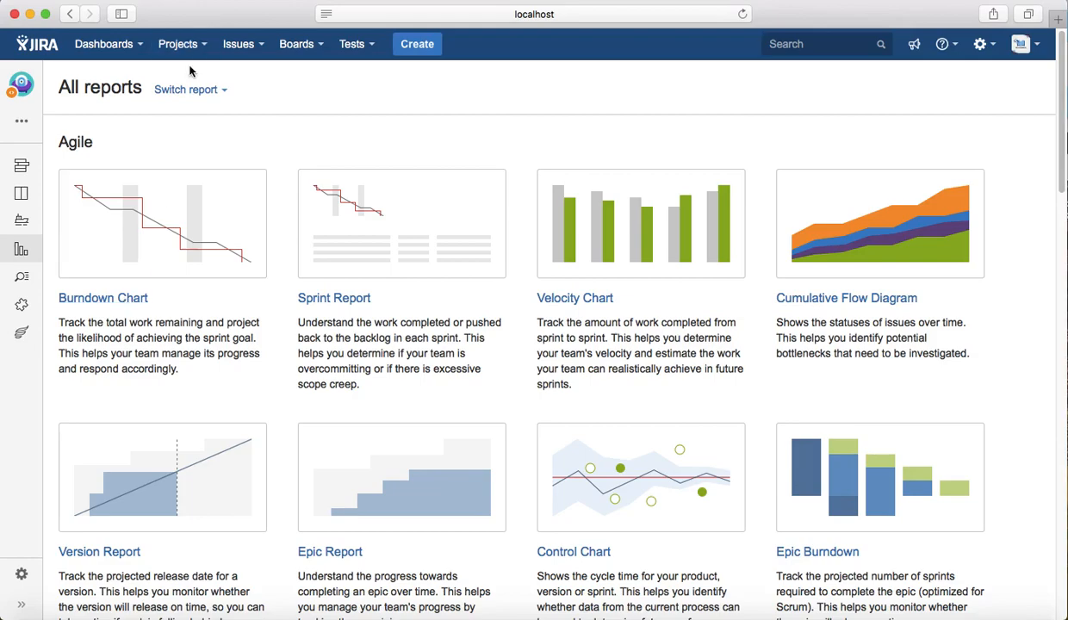
pyautogui.moveTo(177, 44)
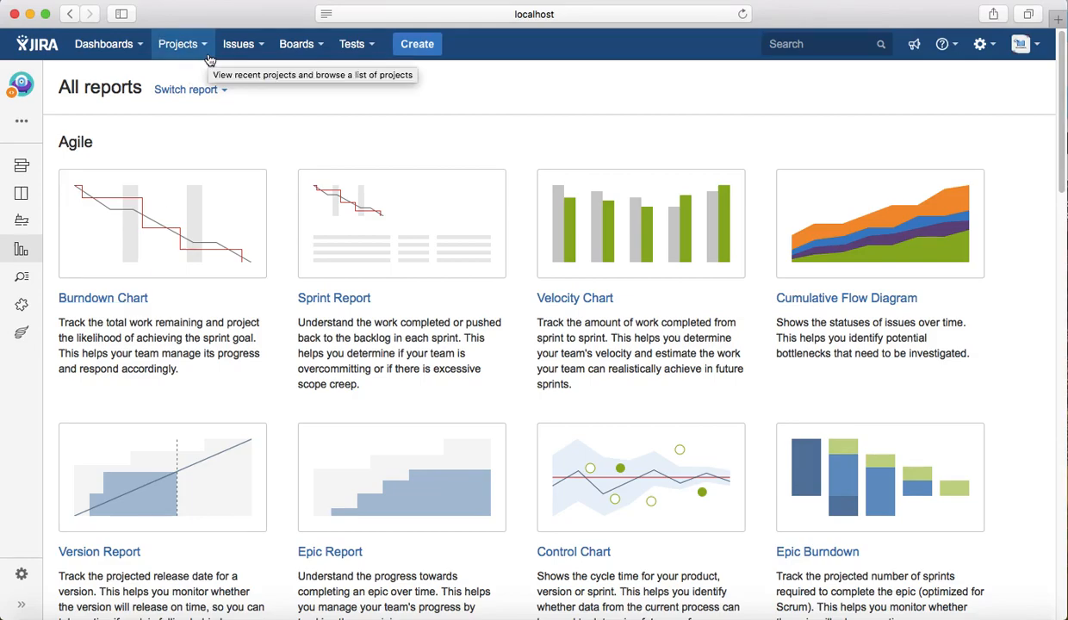
pyautogui.moveTo(18, 249)
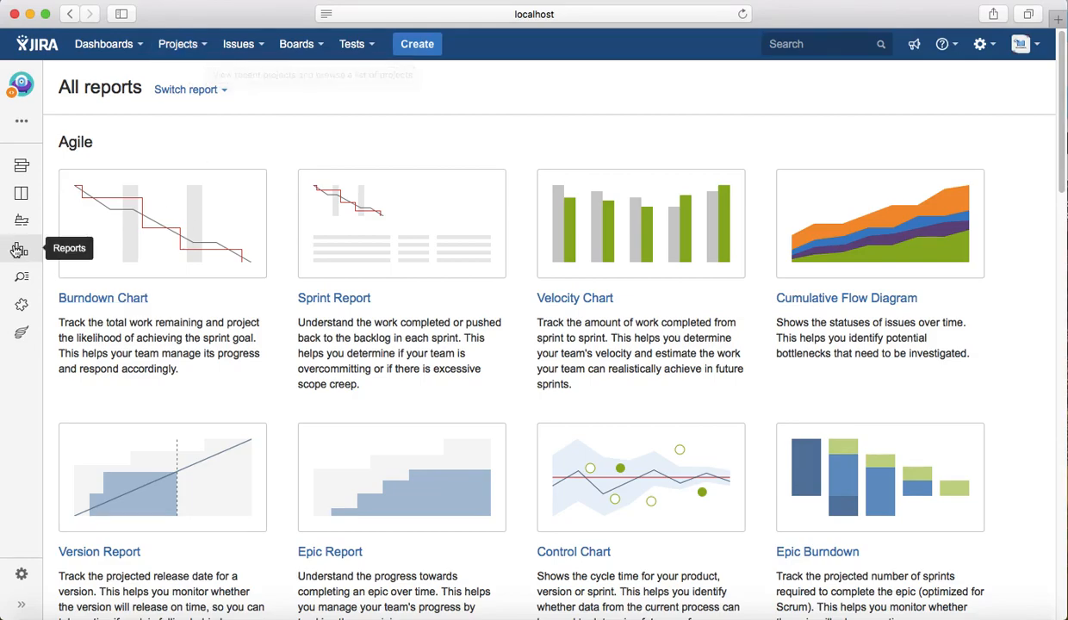
pyautogui.moveTo(123, 307)
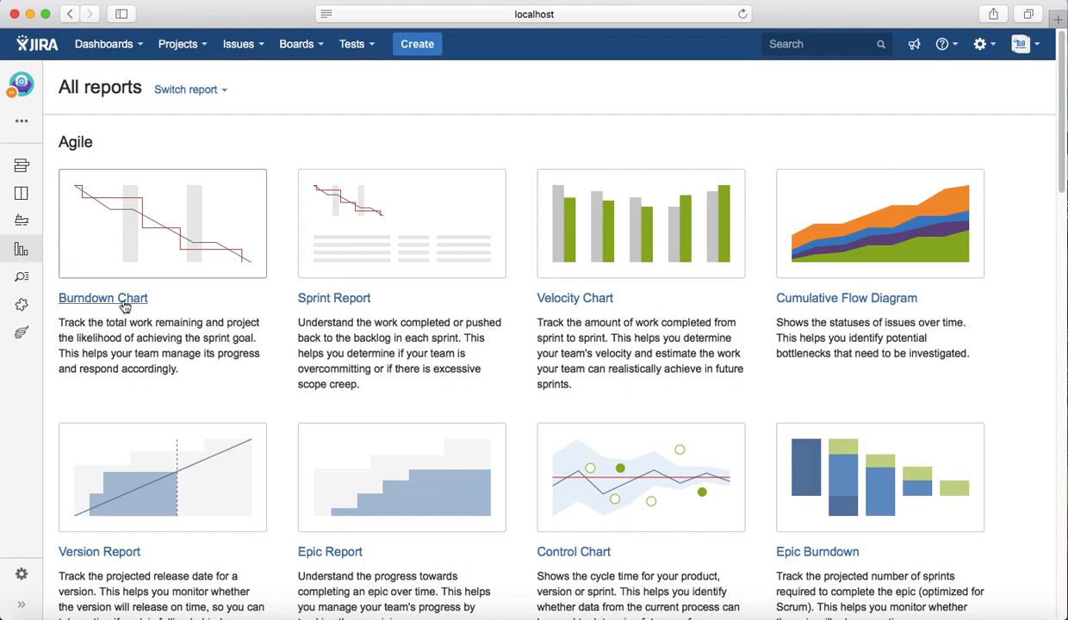
# Open the Burndown Chart report for Sample Sprint 1, starting at 18 story points
pyautogui.click(102, 298)
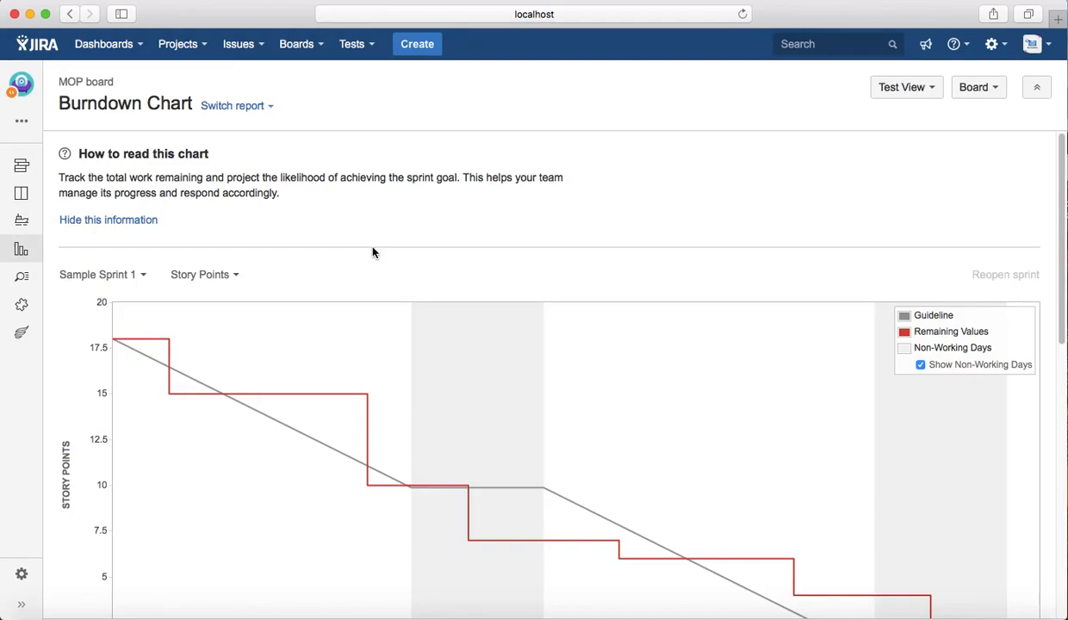
pyautogui.scroll(-3)
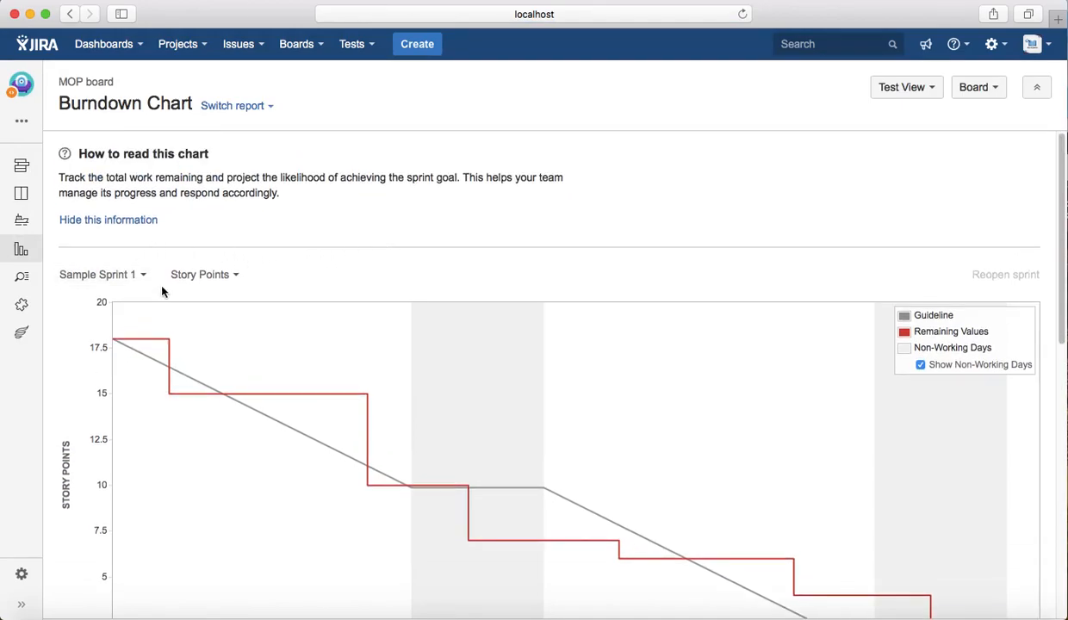
pyautogui.moveTo(423, 260)
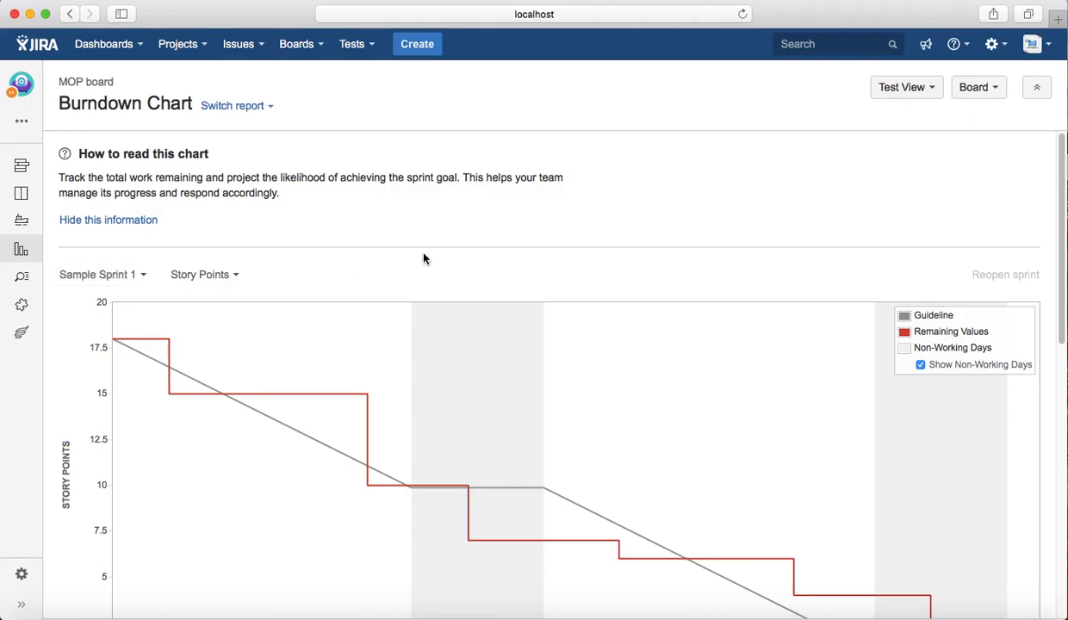
pyautogui.moveTo(301, 284)
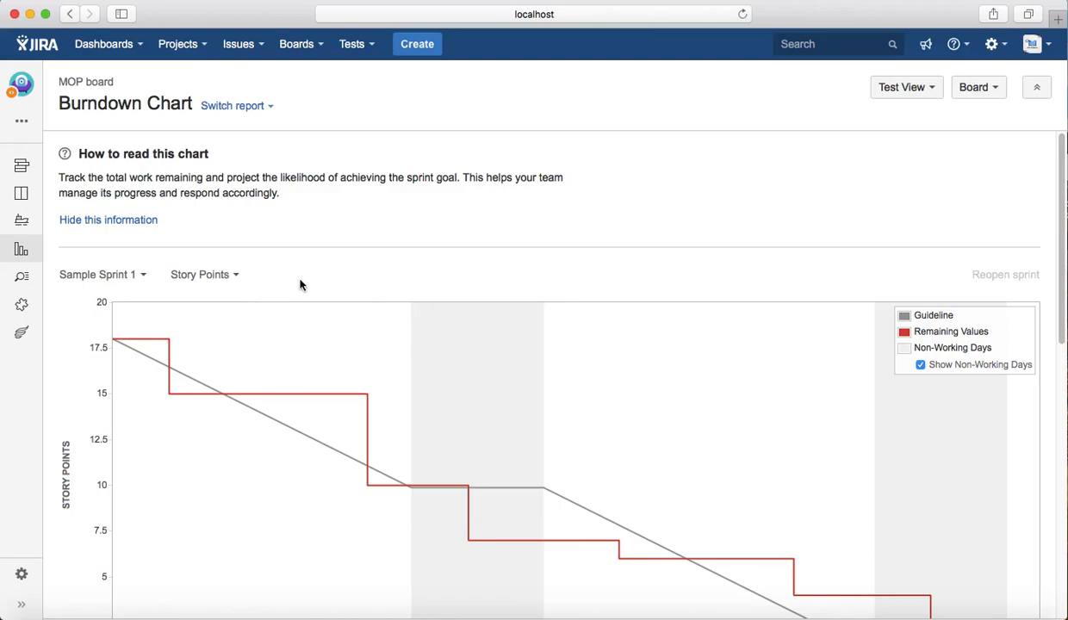
pyautogui.moveTo(205, 275)
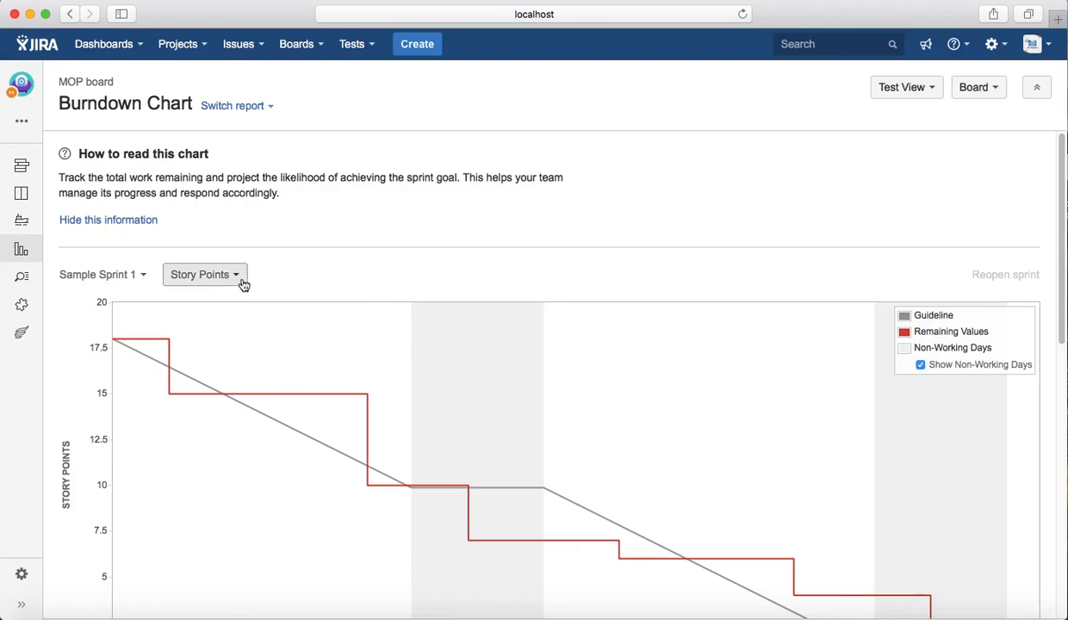
pyautogui.click(205, 274)
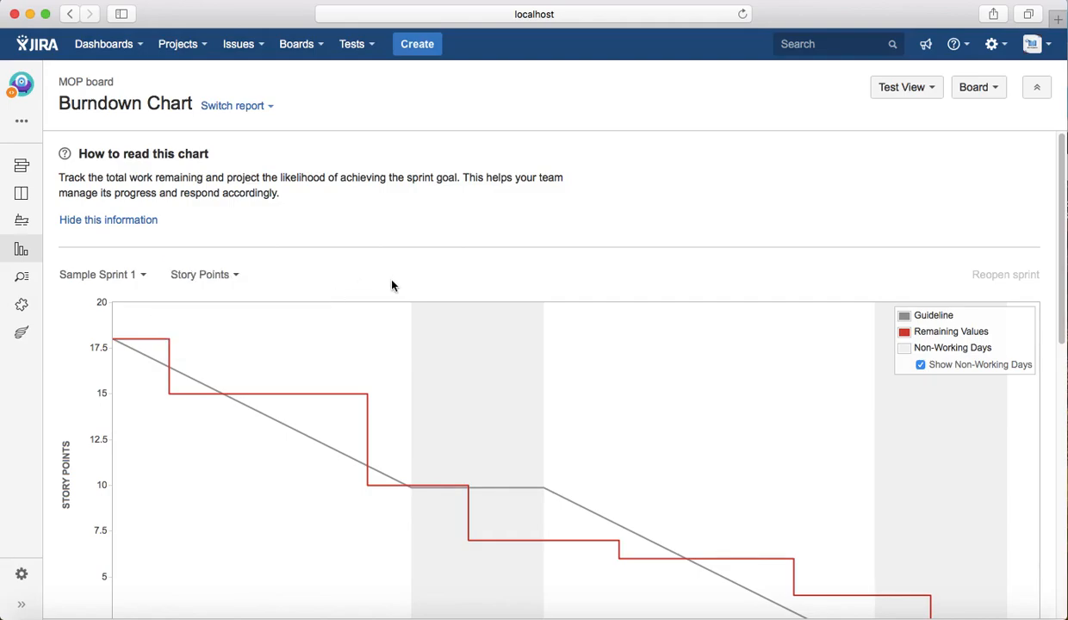
pyautogui.moveTo(354, 275)
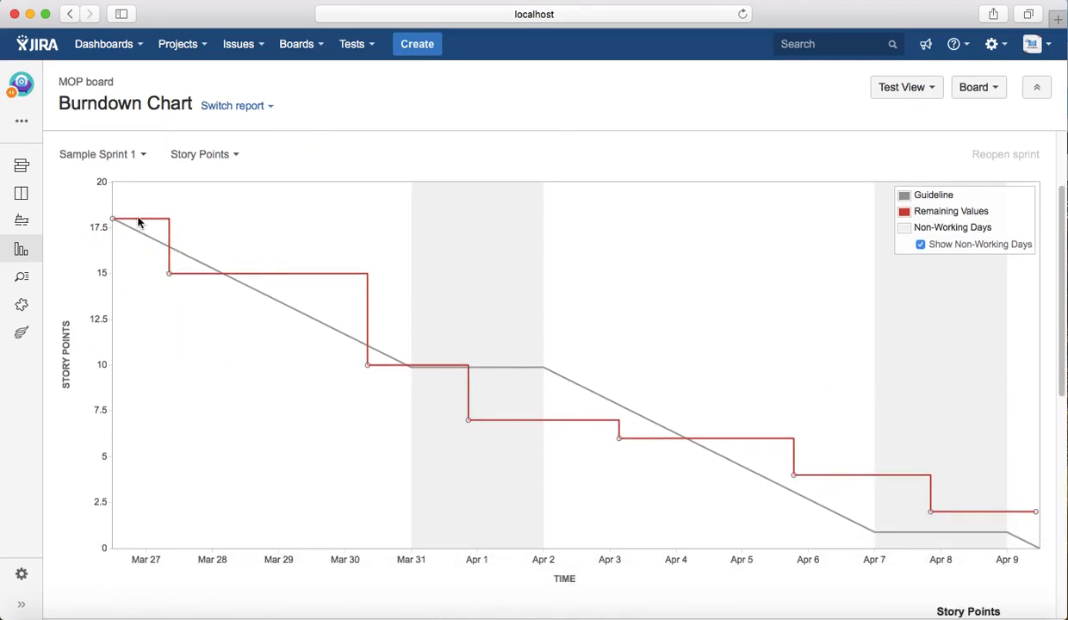
pyautogui.moveTo(353, 349)
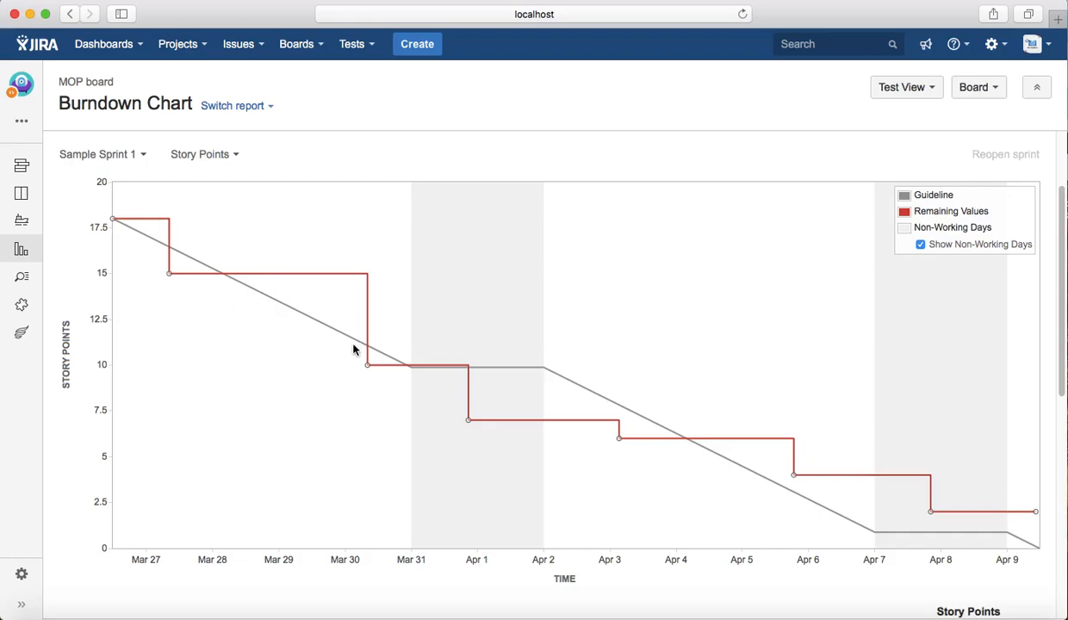
pyautogui.moveTo(122, 226)
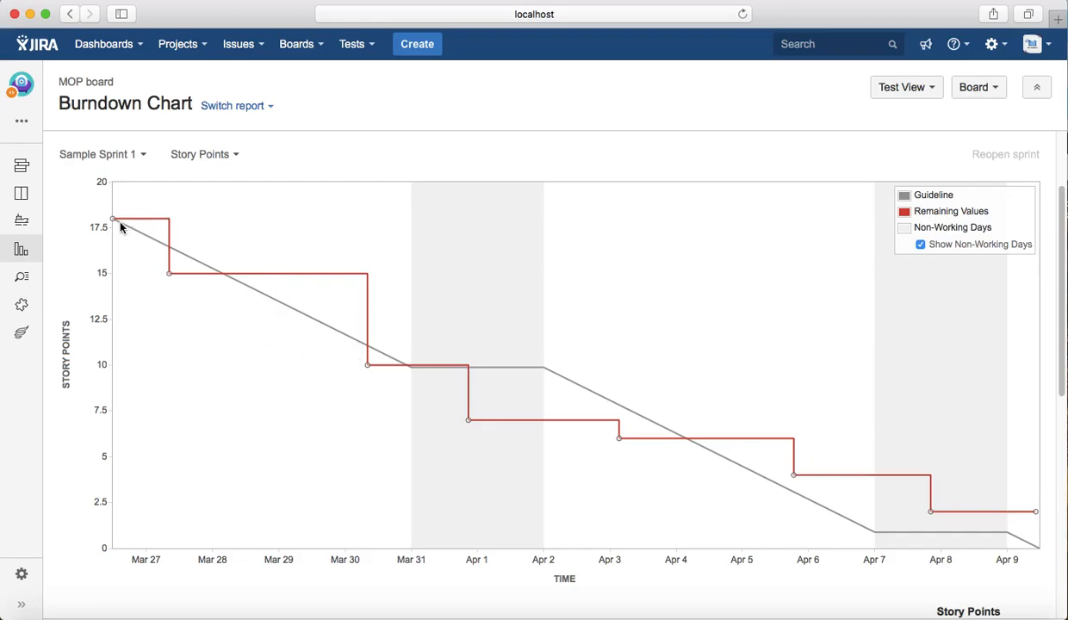
pyautogui.moveTo(112, 308)
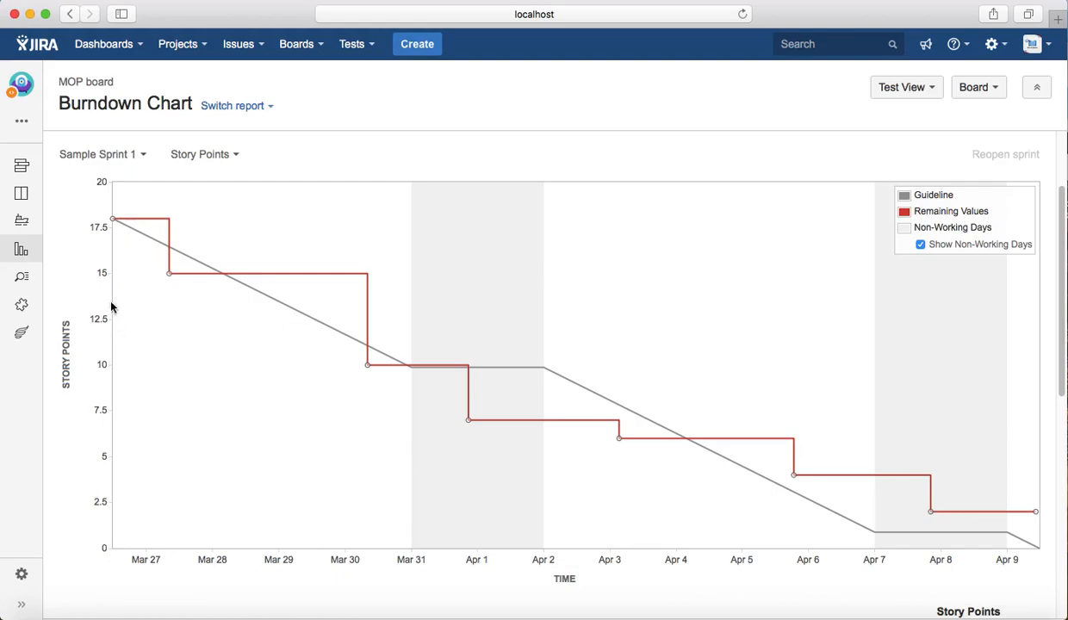
pyautogui.moveTo(114, 224)
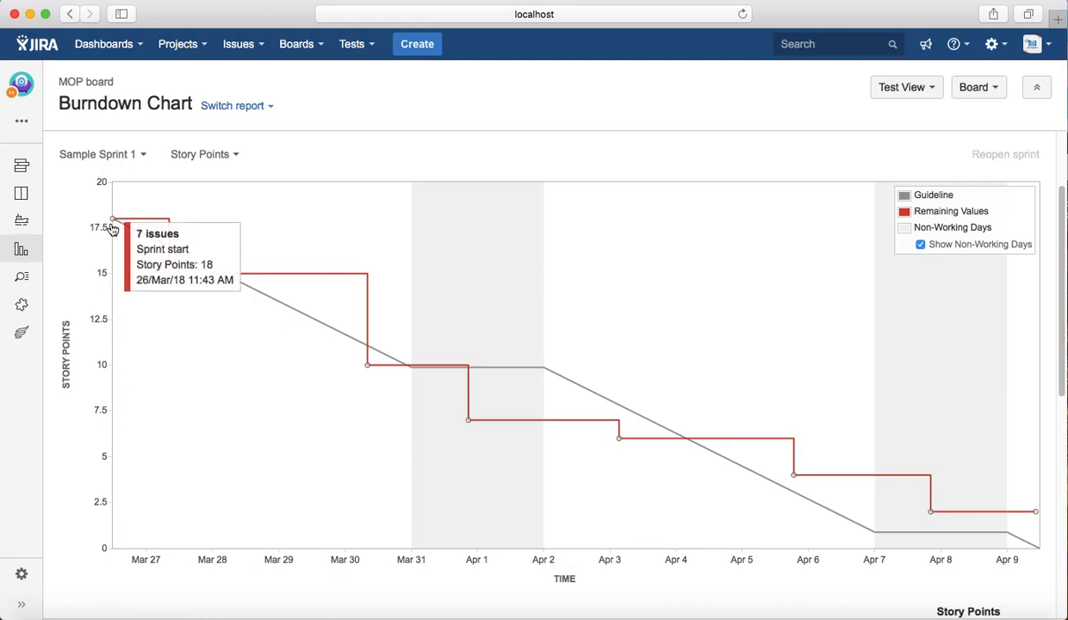
pyautogui.moveTo(151, 223)
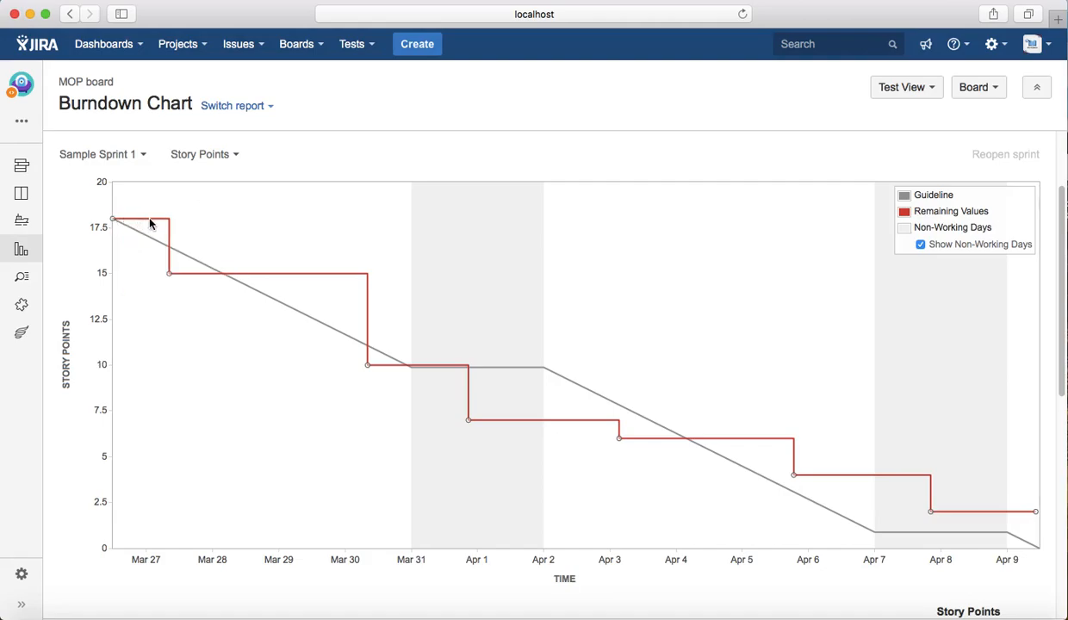
pyautogui.moveTo(175, 227)
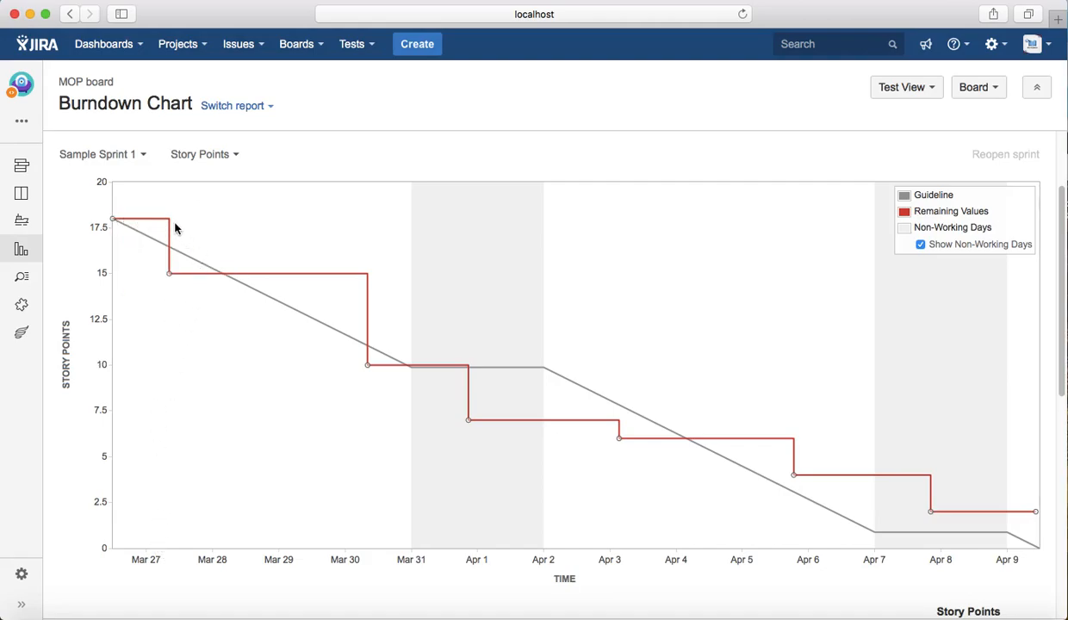
pyautogui.moveTo(169, 282)
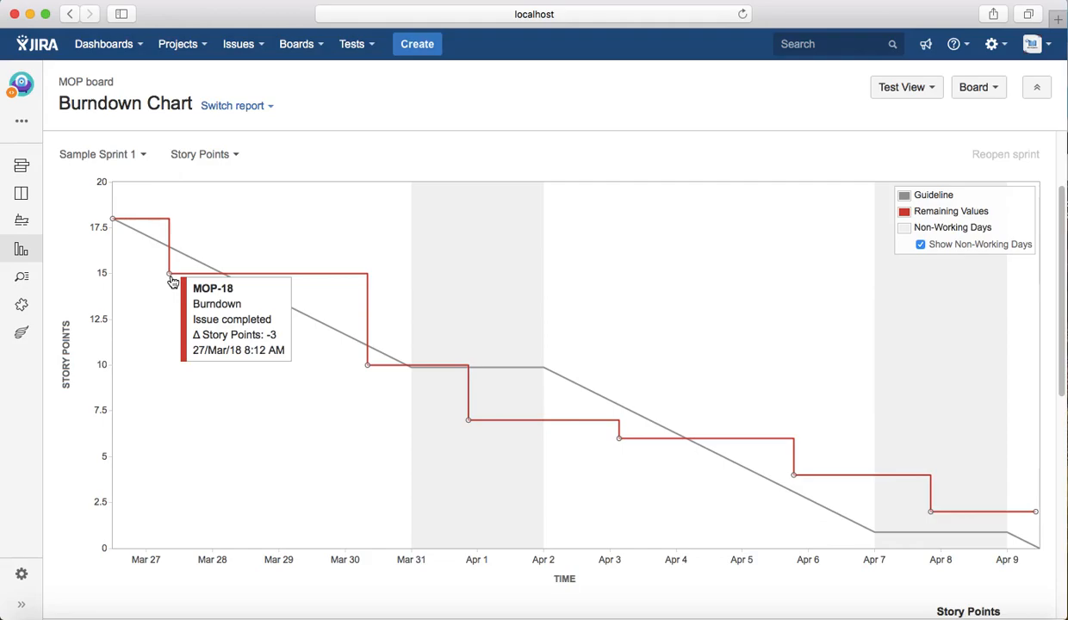
pyautogui.moveTo(181, 281)
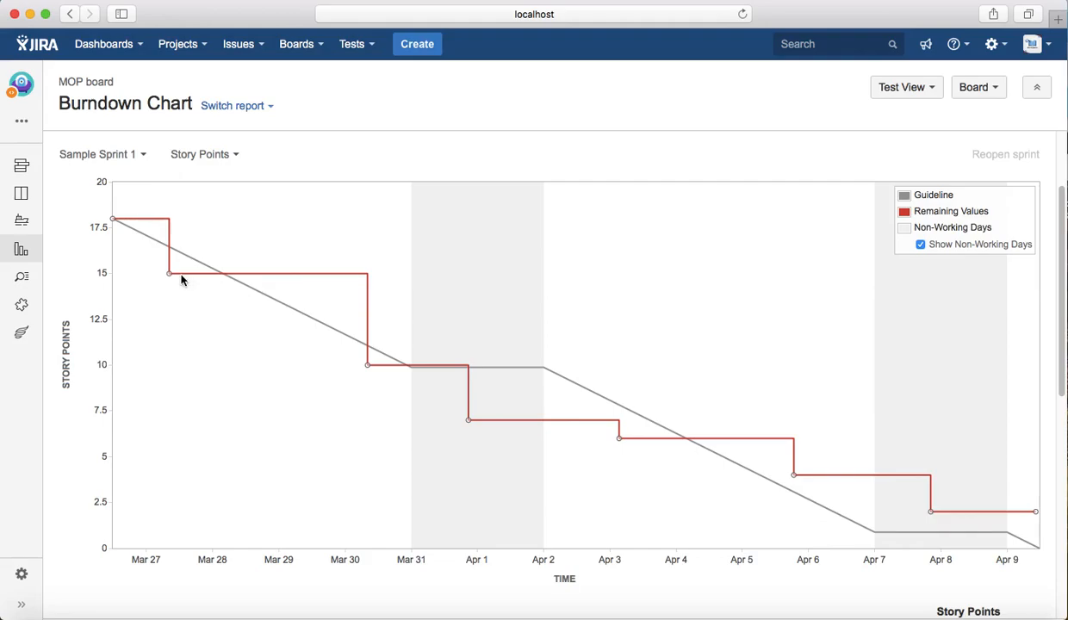
pyautogui.moveTo(286, 284)
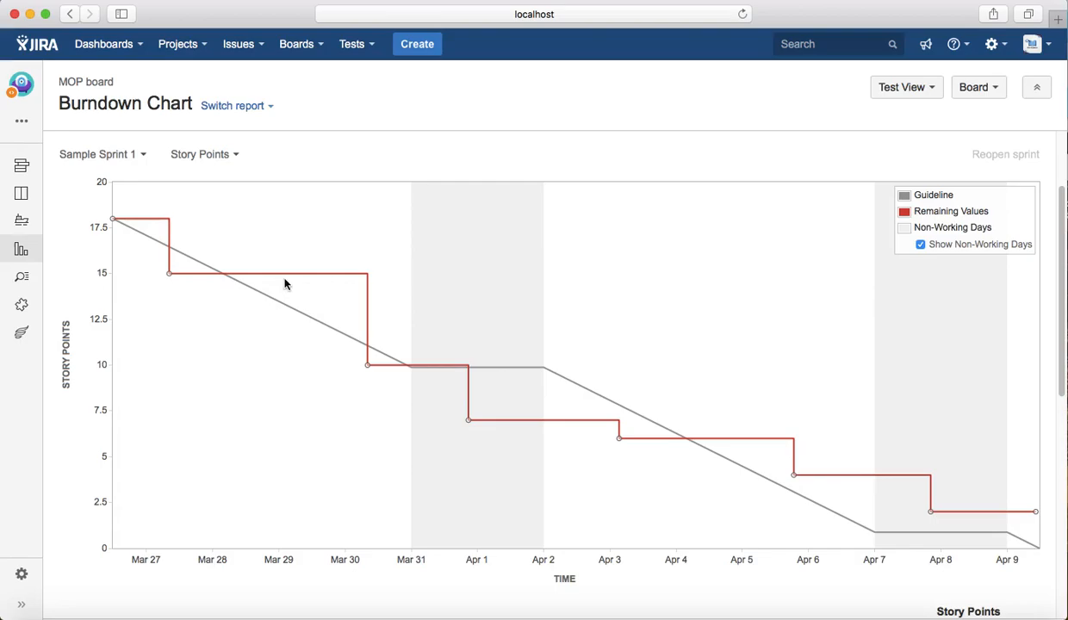
pyautogui.moveTo(366, 282)
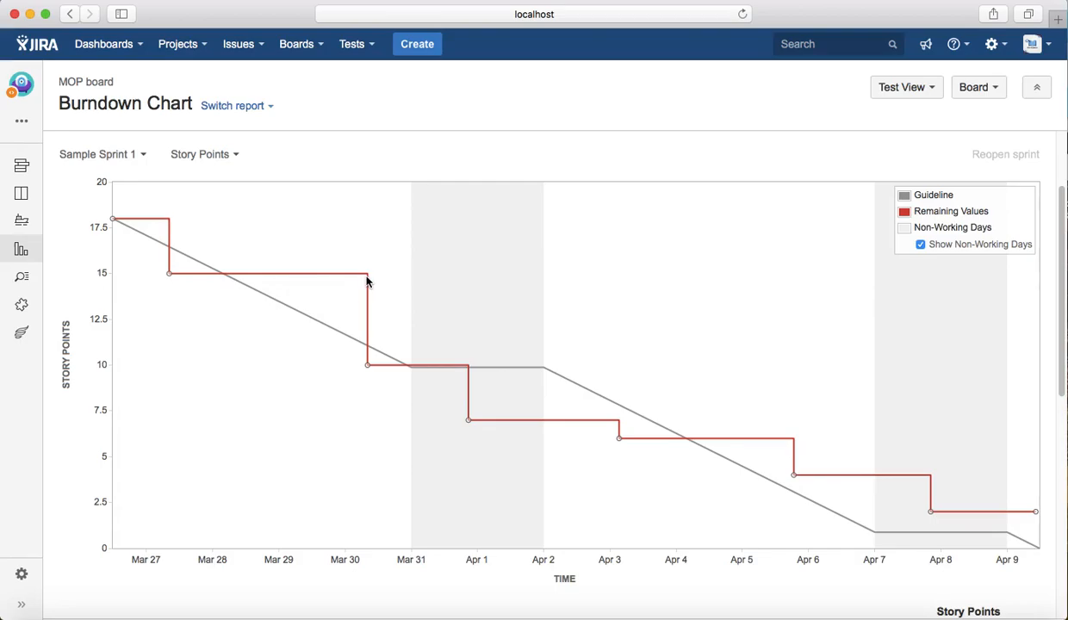
pyautogui.moveTo(368, 368)
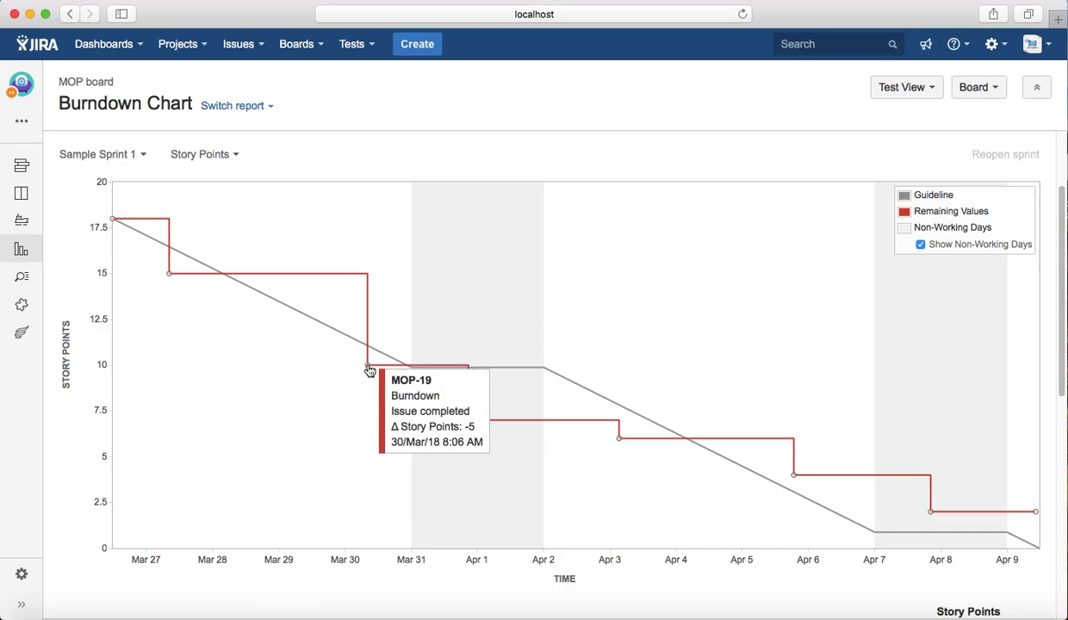
pyautogui.moveTo(285, 384)
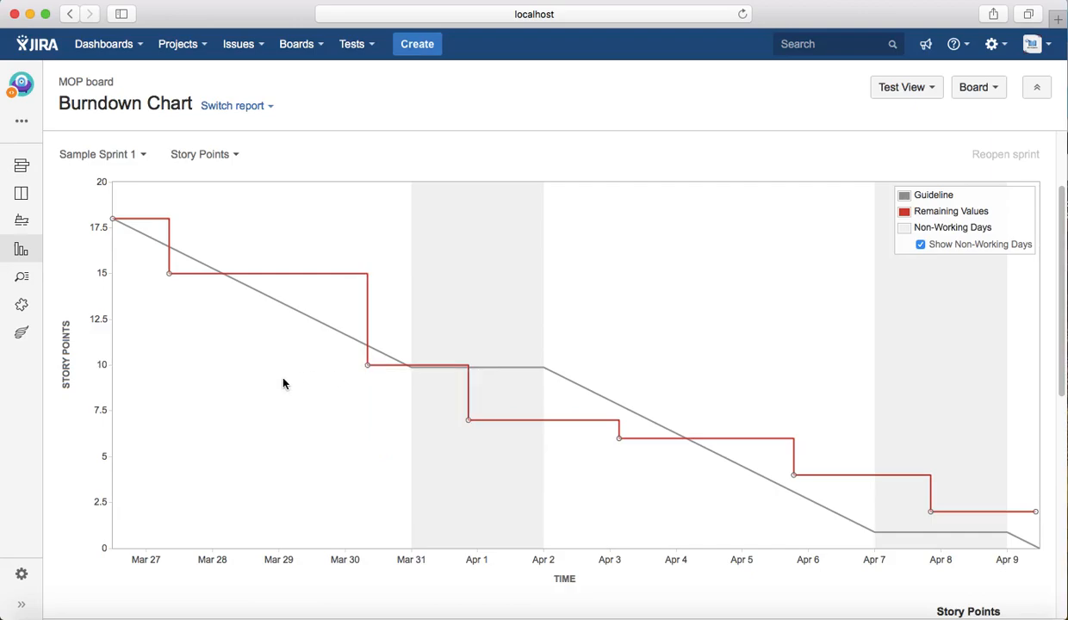
pyautogui.scroll(-3)
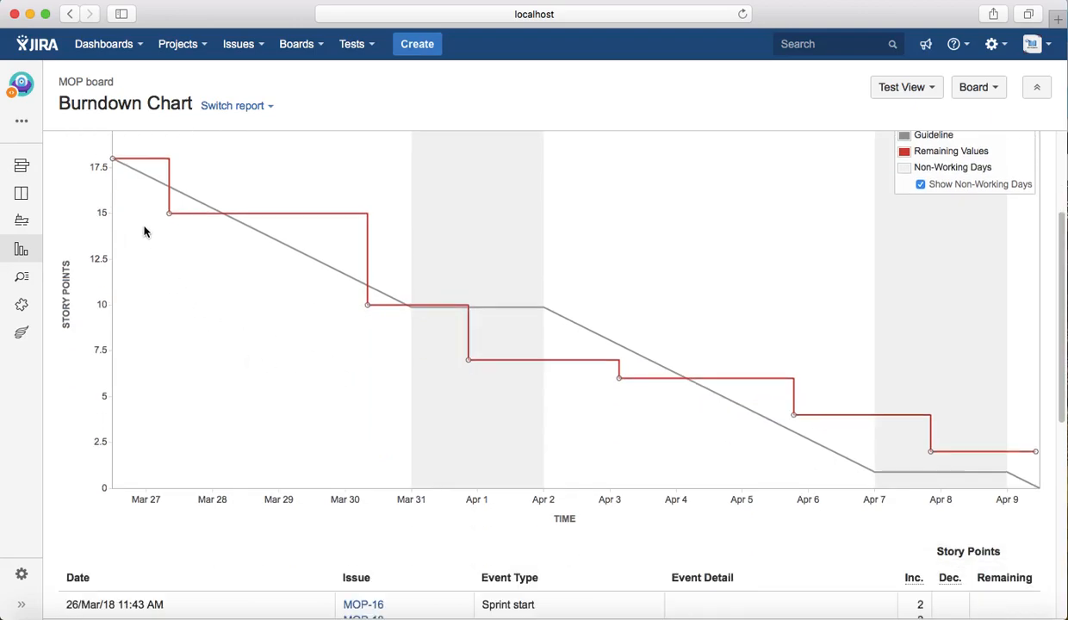
pyautogui.moveTo(373, 329)
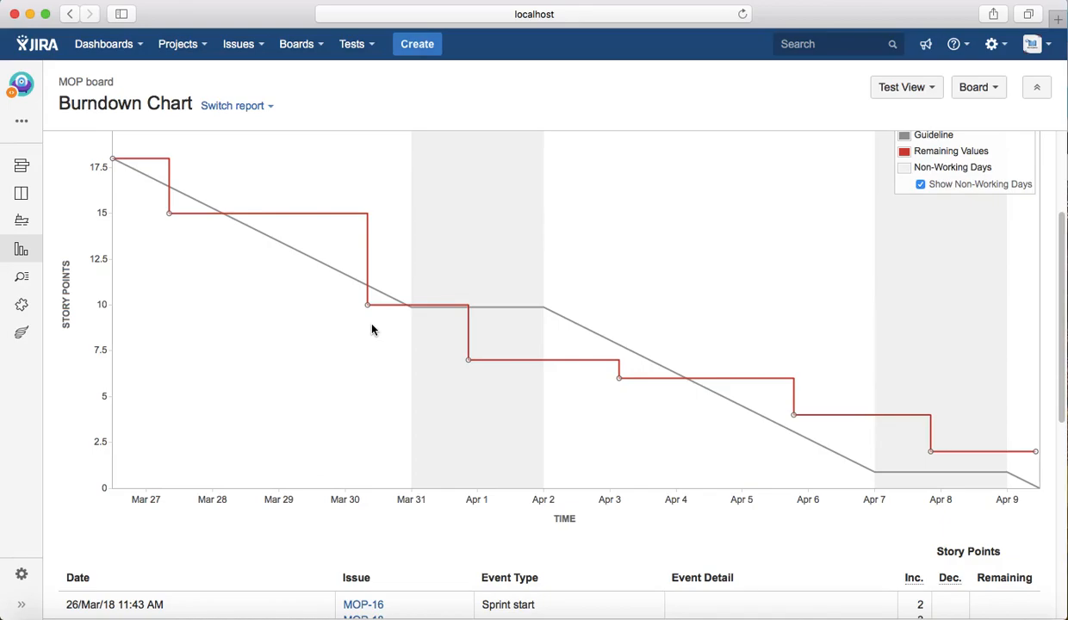
pyautogui.moveTo(125, 169)
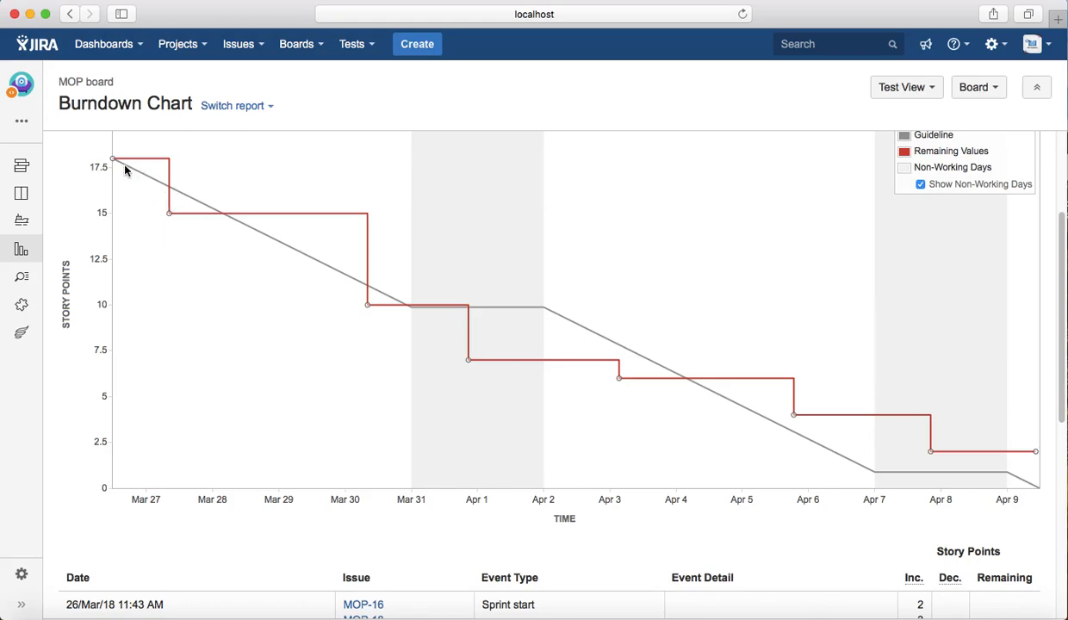
pyautogui.moveTo(339, 274)
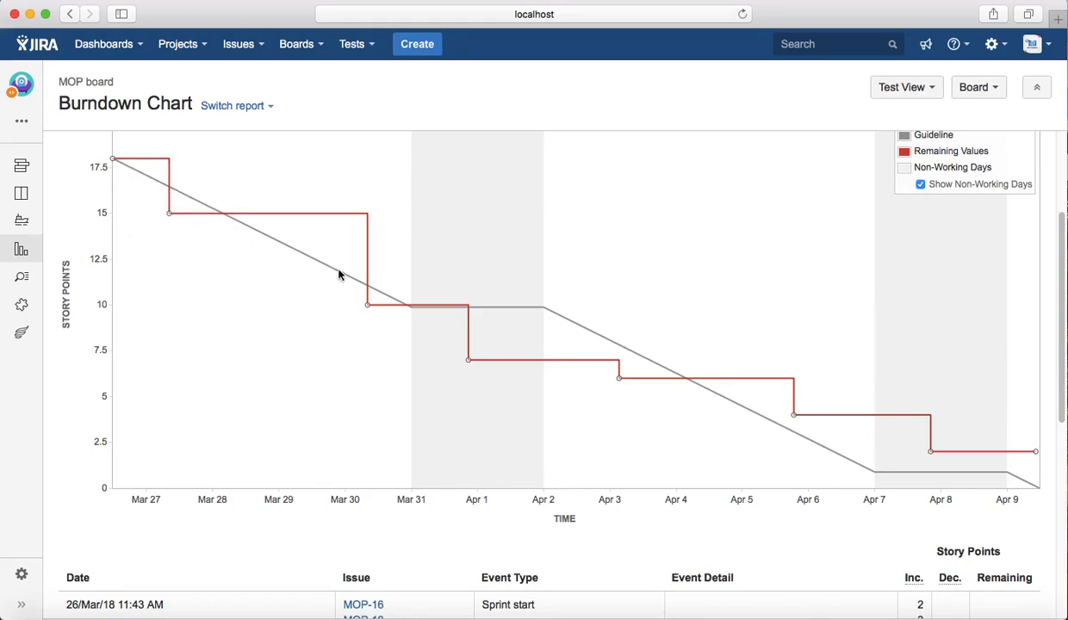
pyautogui.moveTo(598, 334)
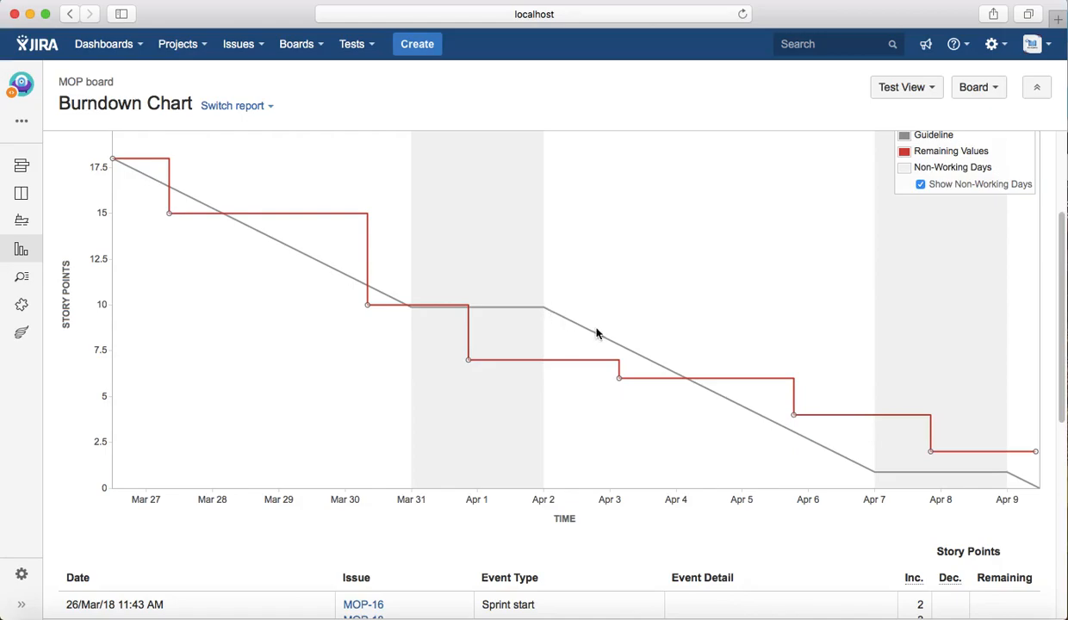
pyautogui.moveTo(676, 405)
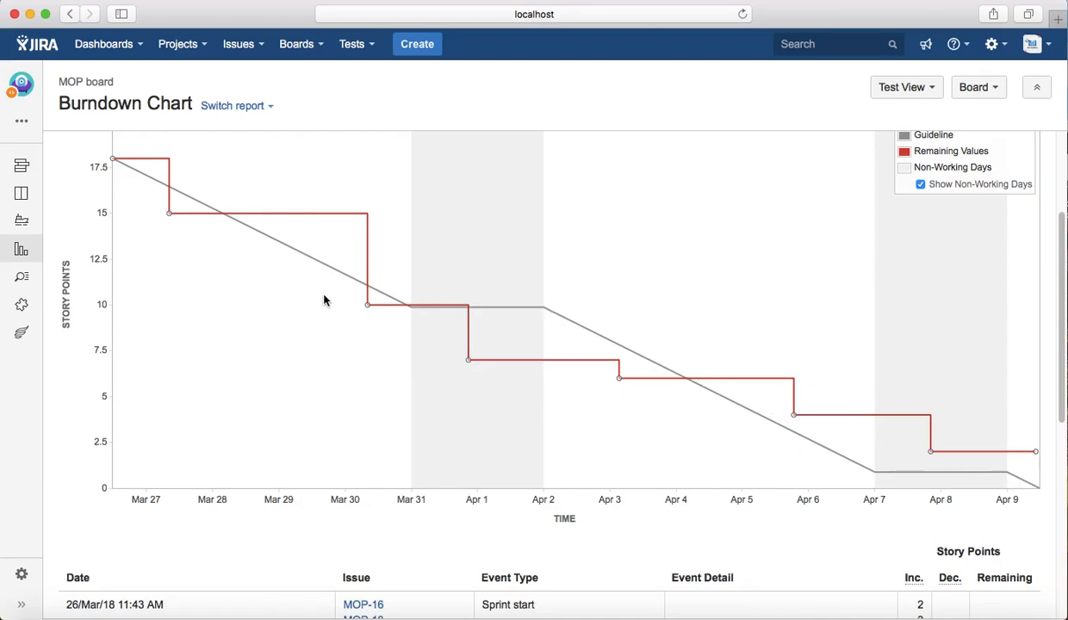
pyautogui.moveTo(560, 312)
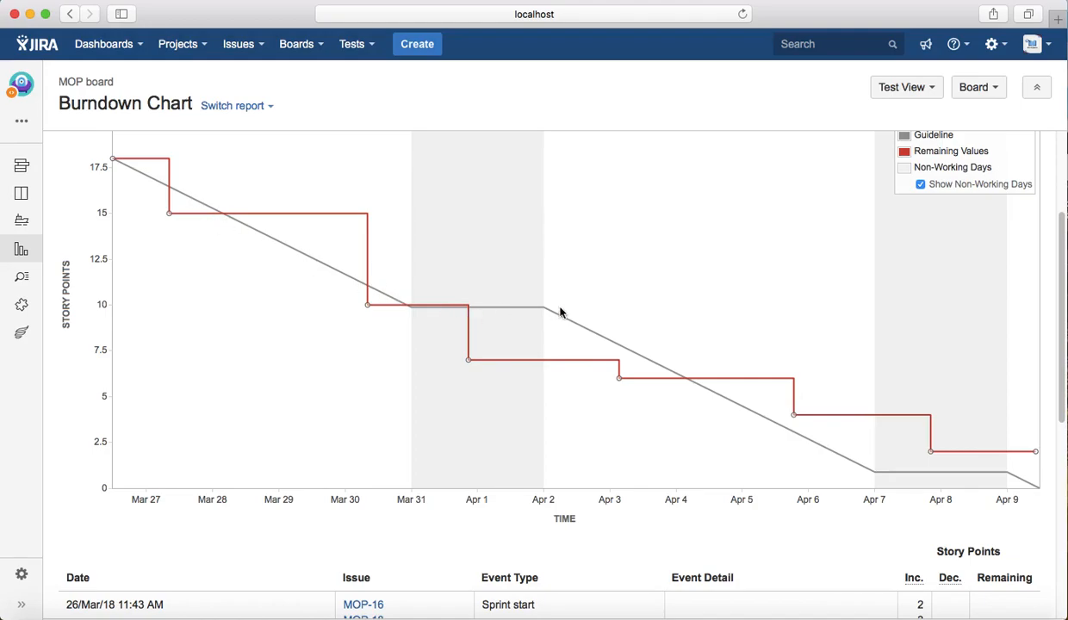
pyautogui.scroll(-3)
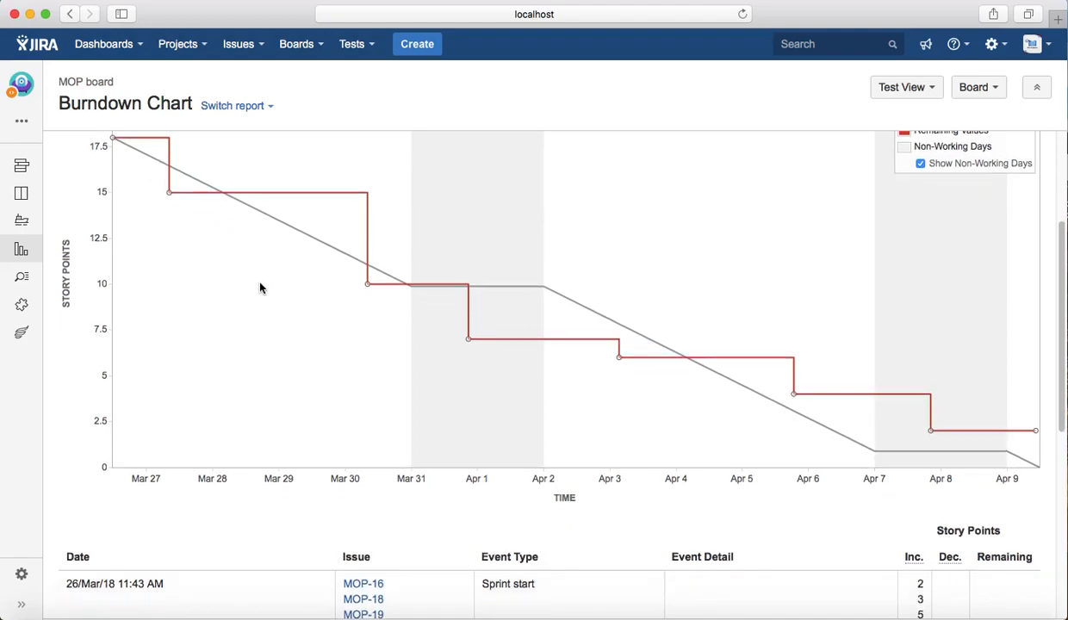
pyautogui.moveTo(172, 213)
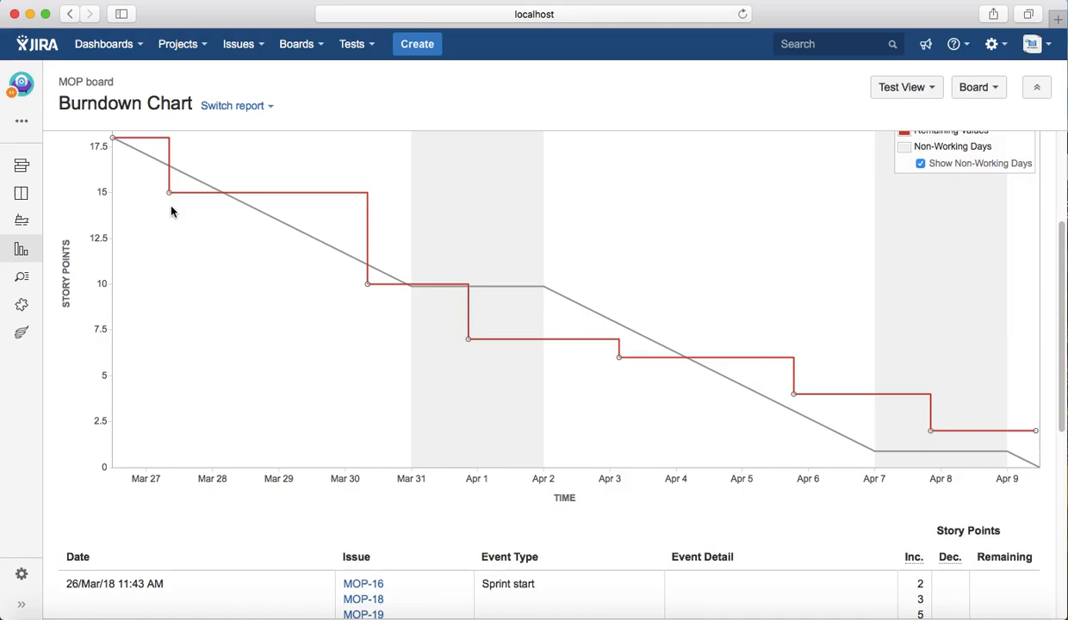
pyautogui.moveTo(192, 213)
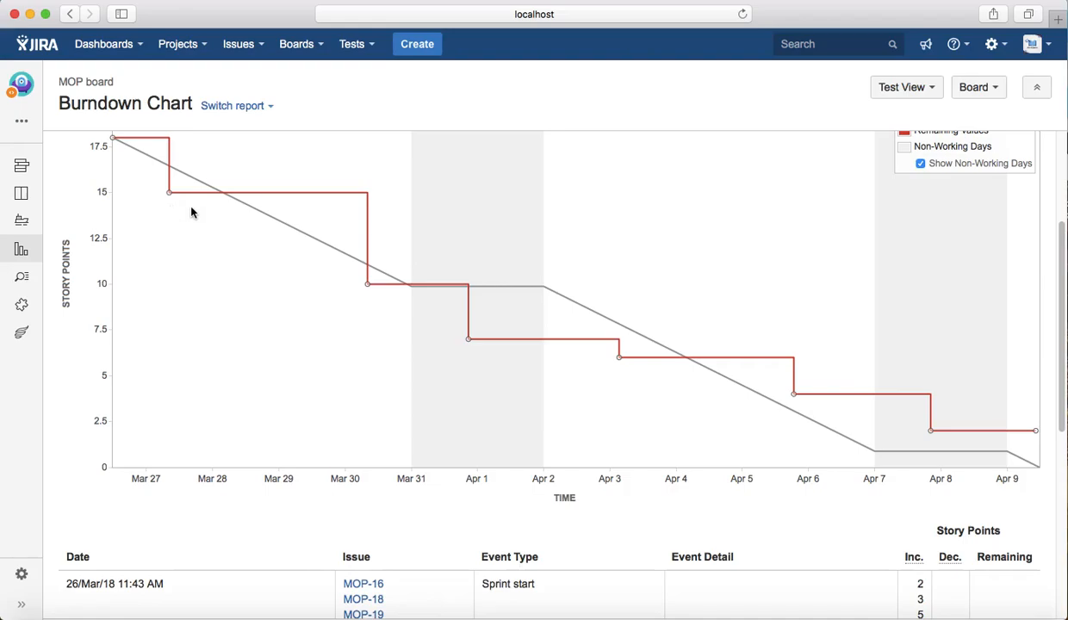
pyautogui.moveTo(231, 211)
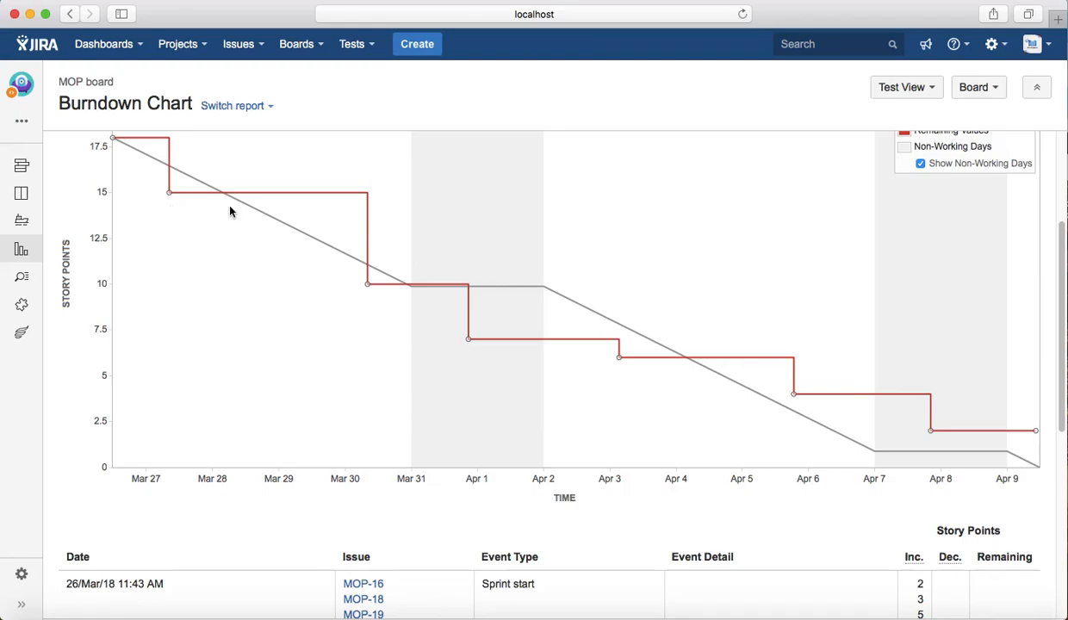
pyautogui.moveTo(304, 290)
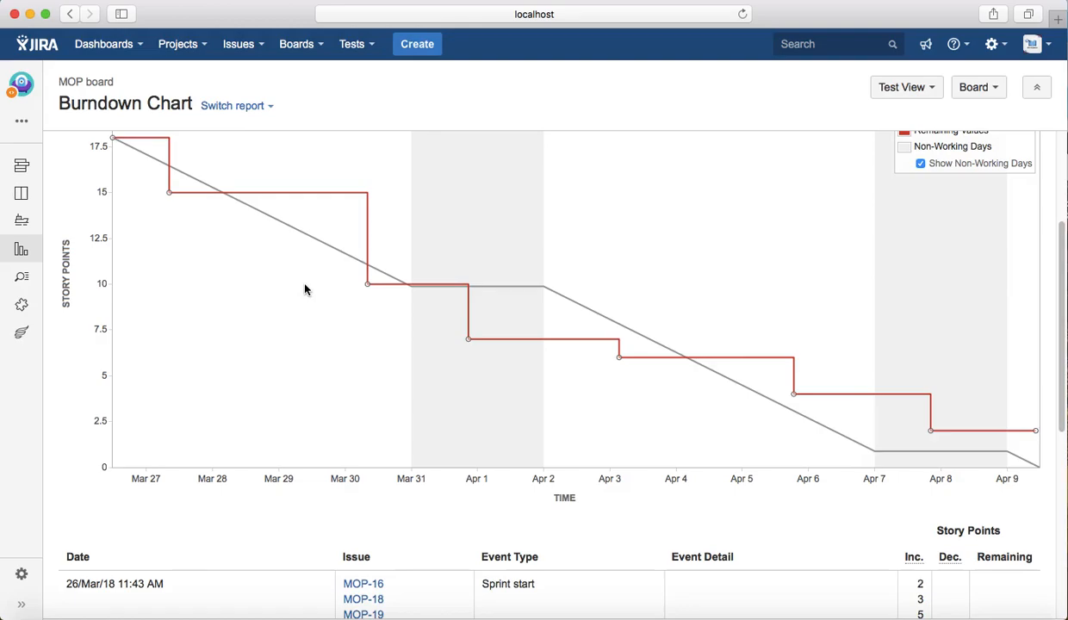
pyautogui.scroll(-3)
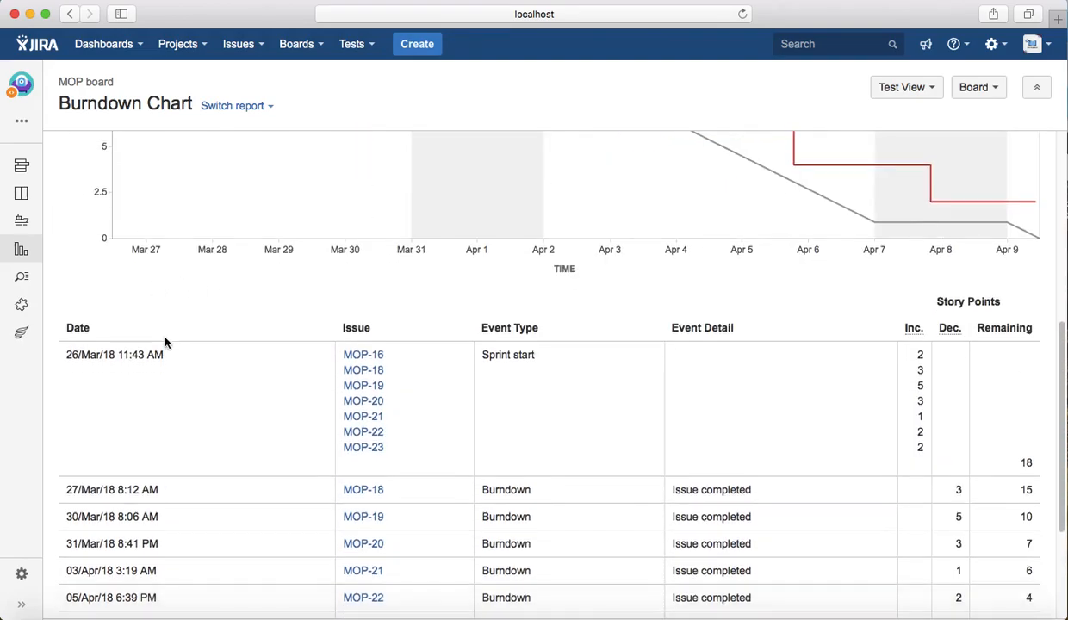
pyautogui.scroll(-3)
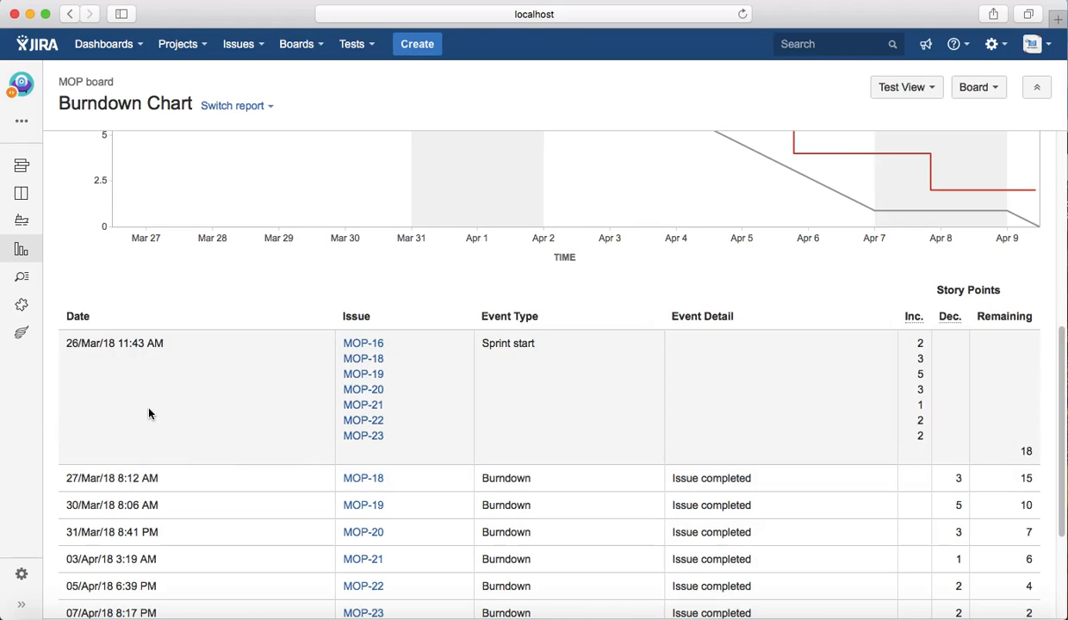
pyautogui.moveTo(499, 381)
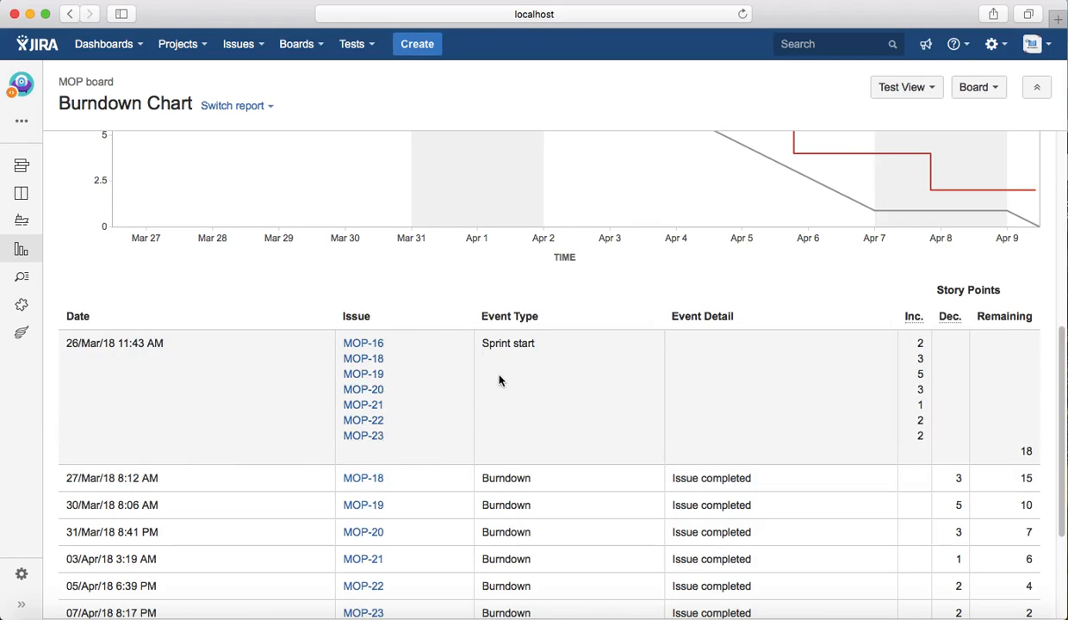
pyautogui.moveTo(919, 458)
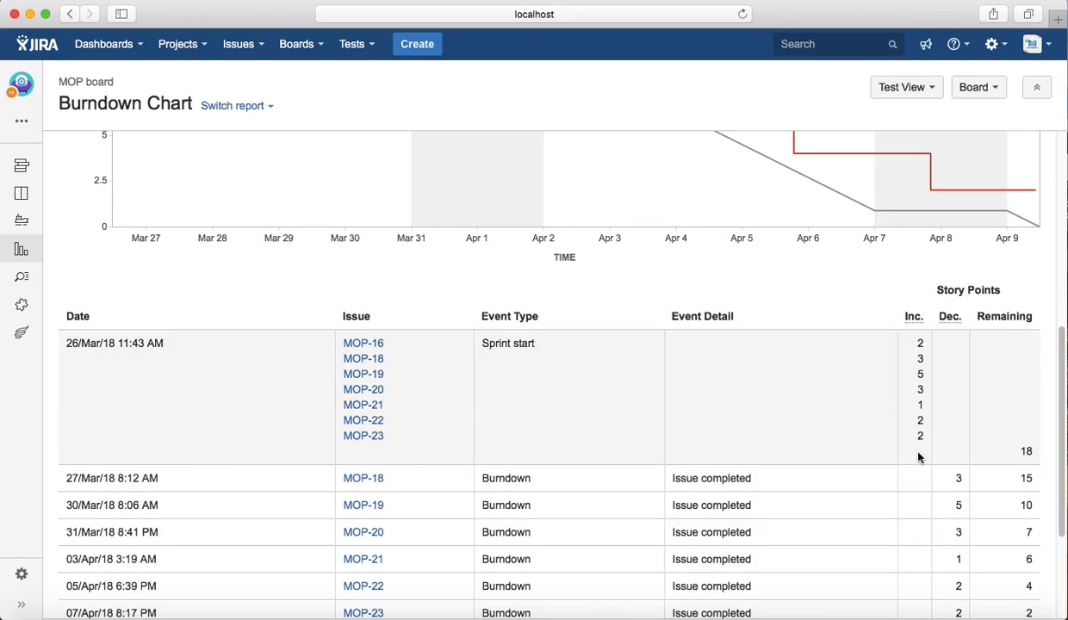
pyautogui.scroll(-3)
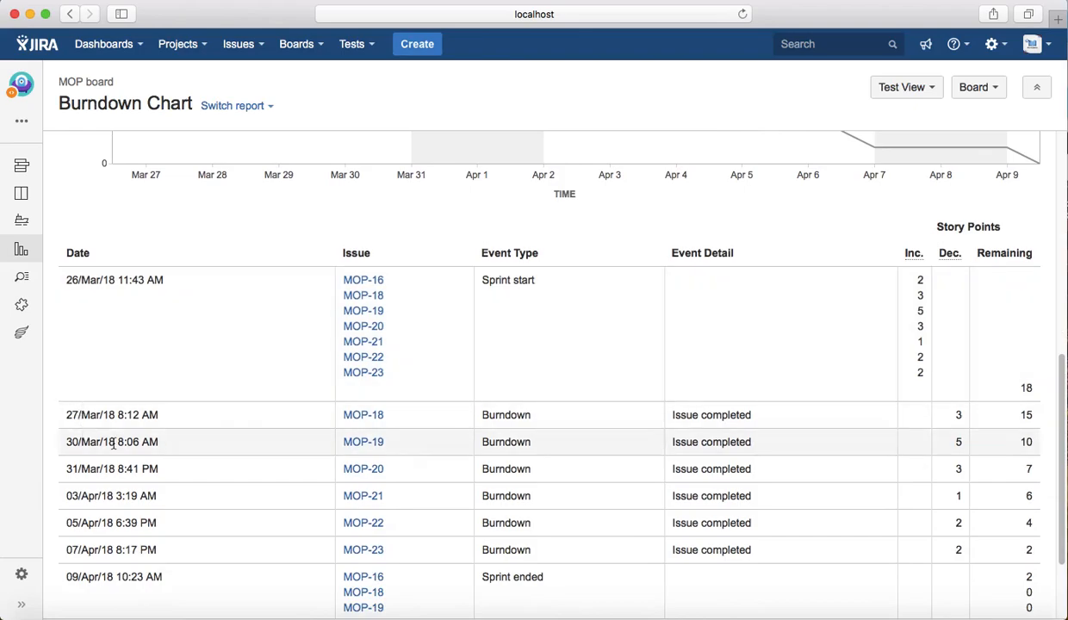
pyautogui.scroll(-3)
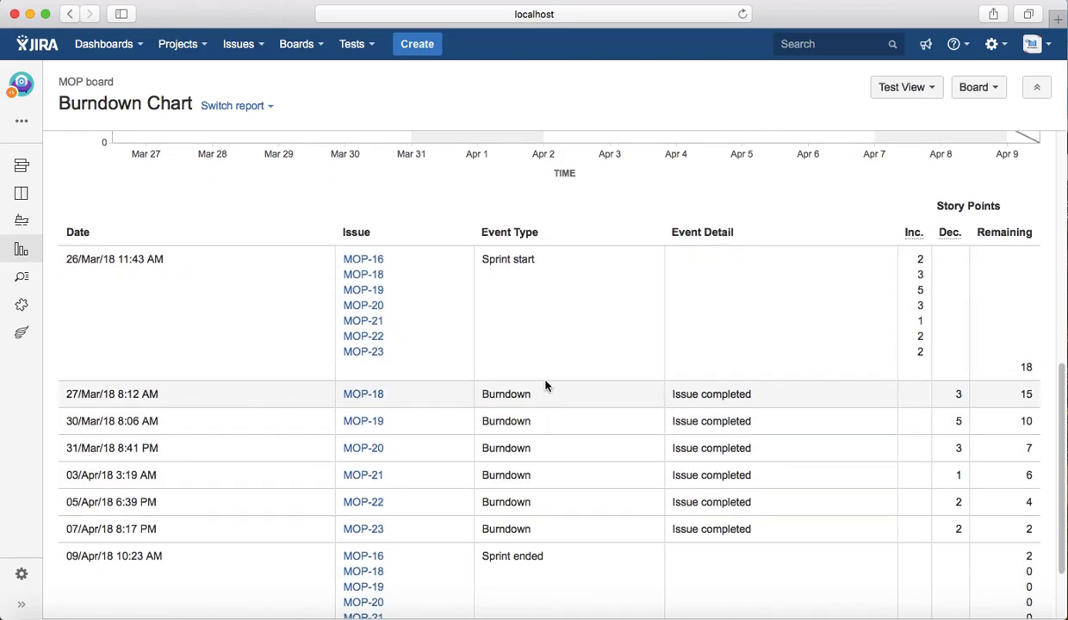
pyautogui.moveTo(947, 405)
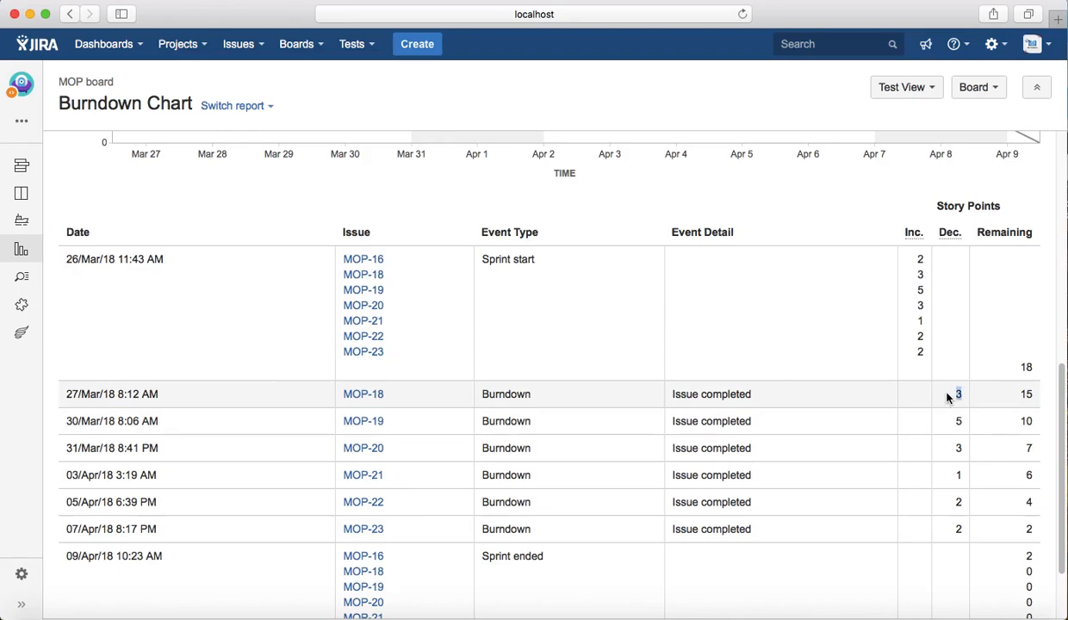
pyautogui.scroll(-3)
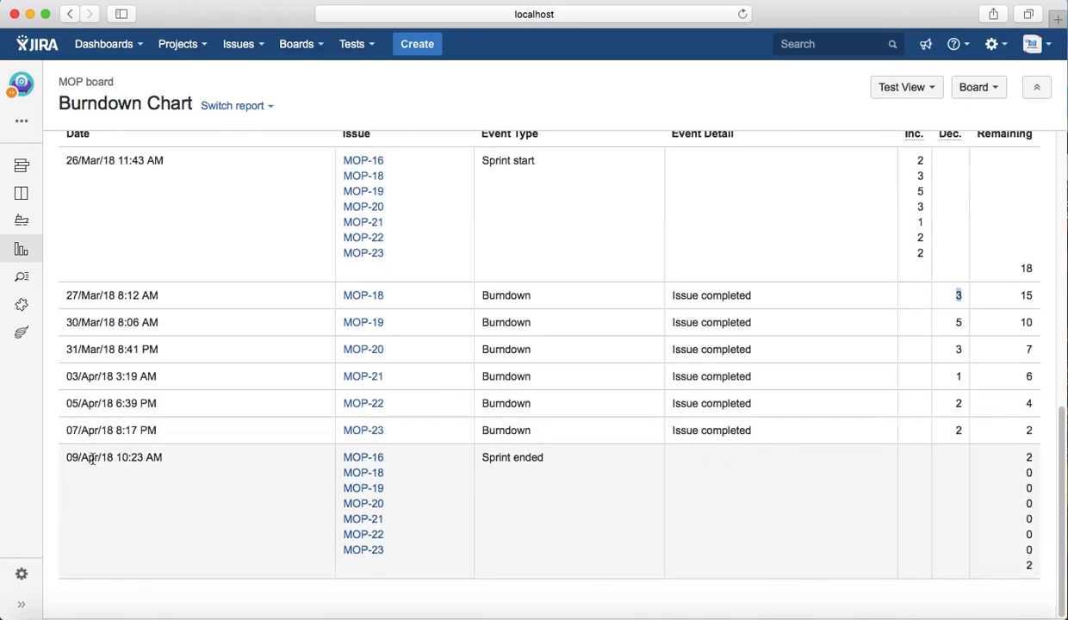
pyautogui.moveTo(1018, 463)
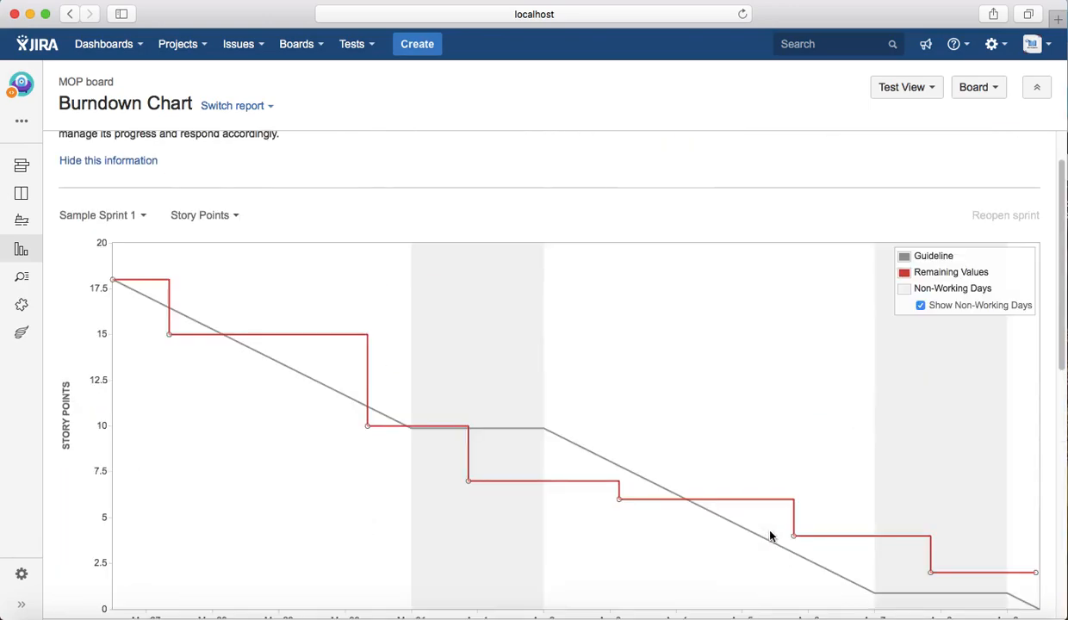
pyautogui.moveTo(284, 237)
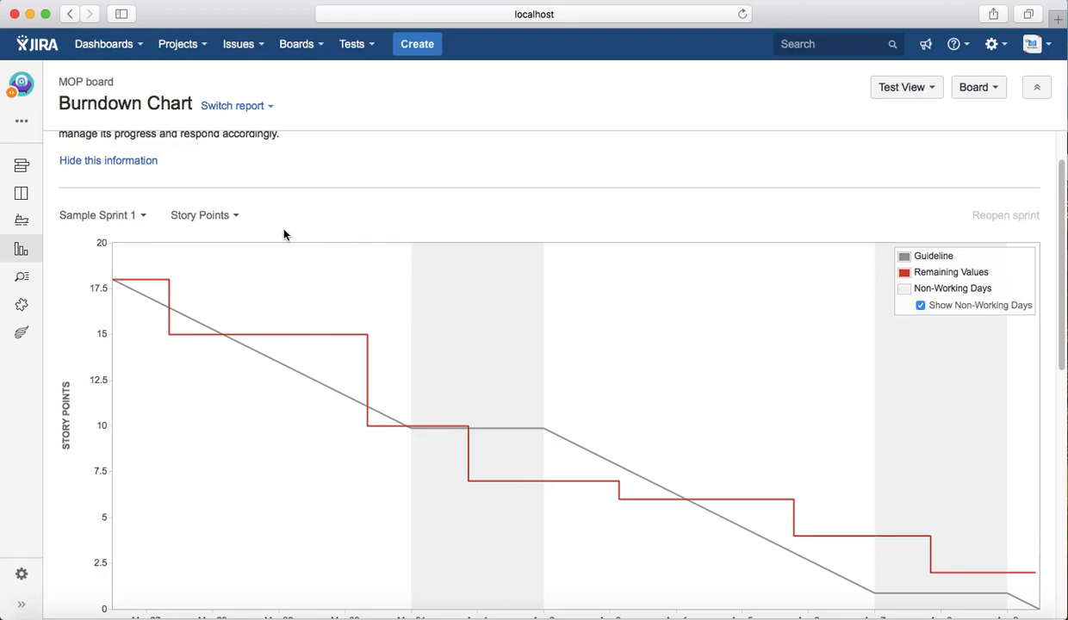
pyautogui.moveTo(205, 215)
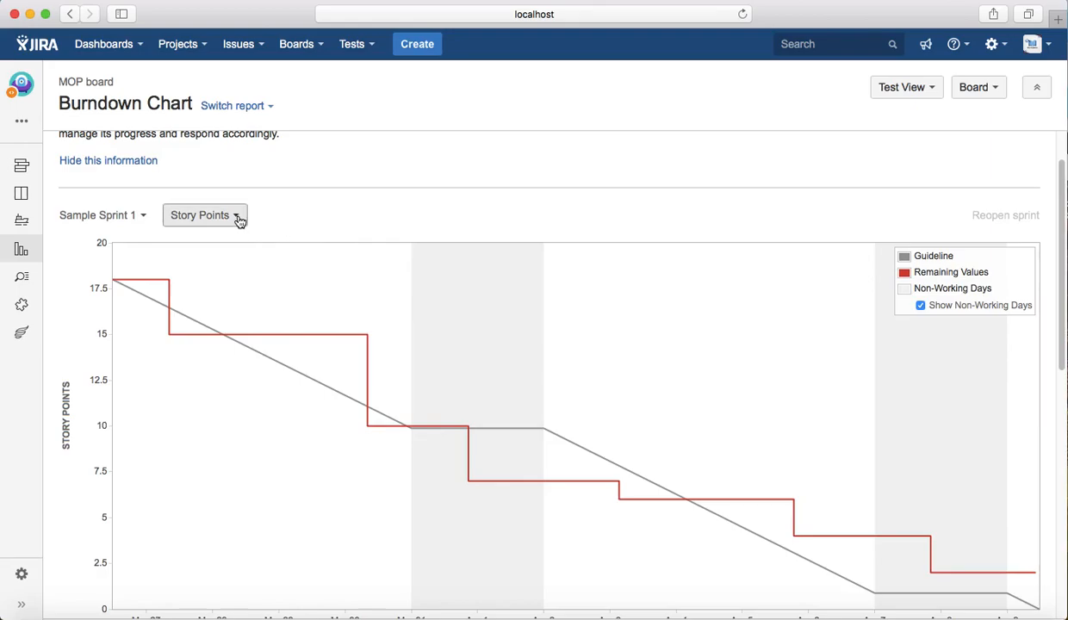
# Switch the burndown measure to Issue Count and review the event log (7 down to 1)
pyautogui.click(205, 214)
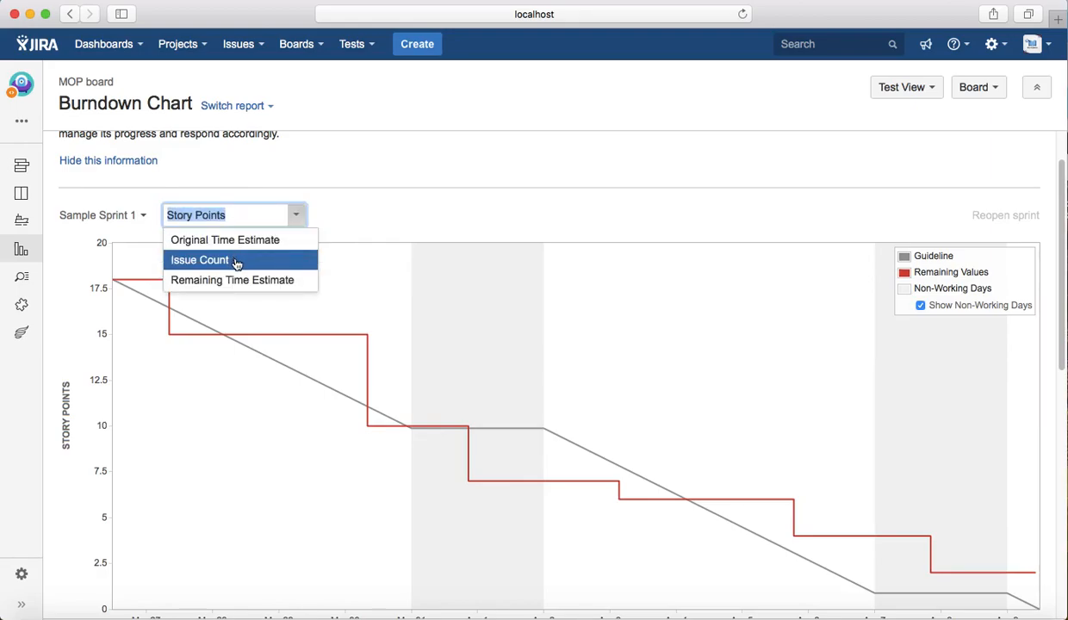
pyautogui.click(200, 260)
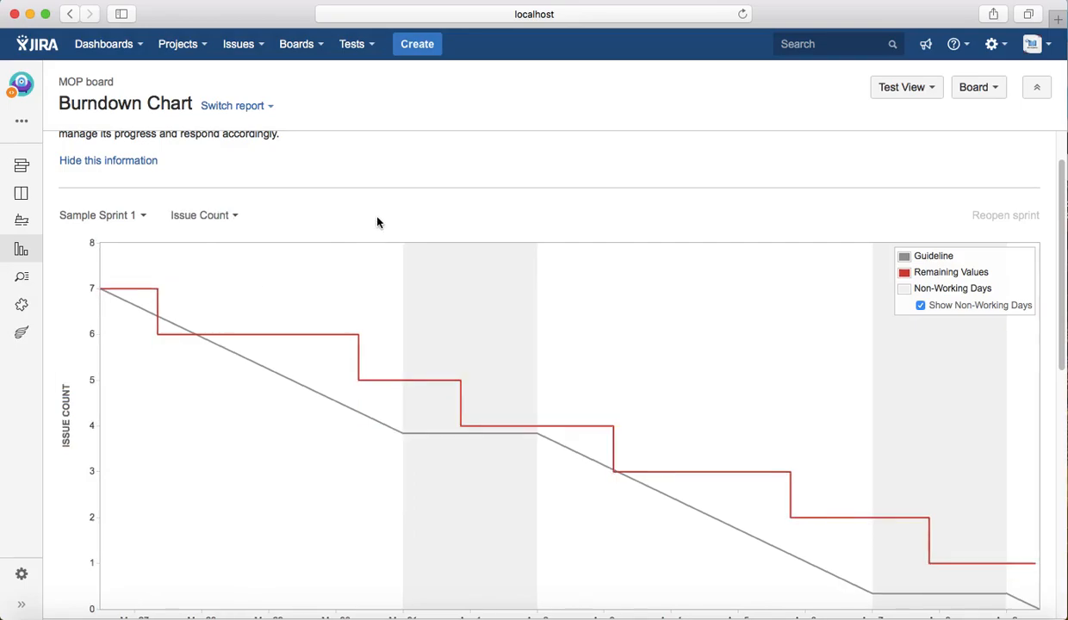
pyautogui.scroll(-3)
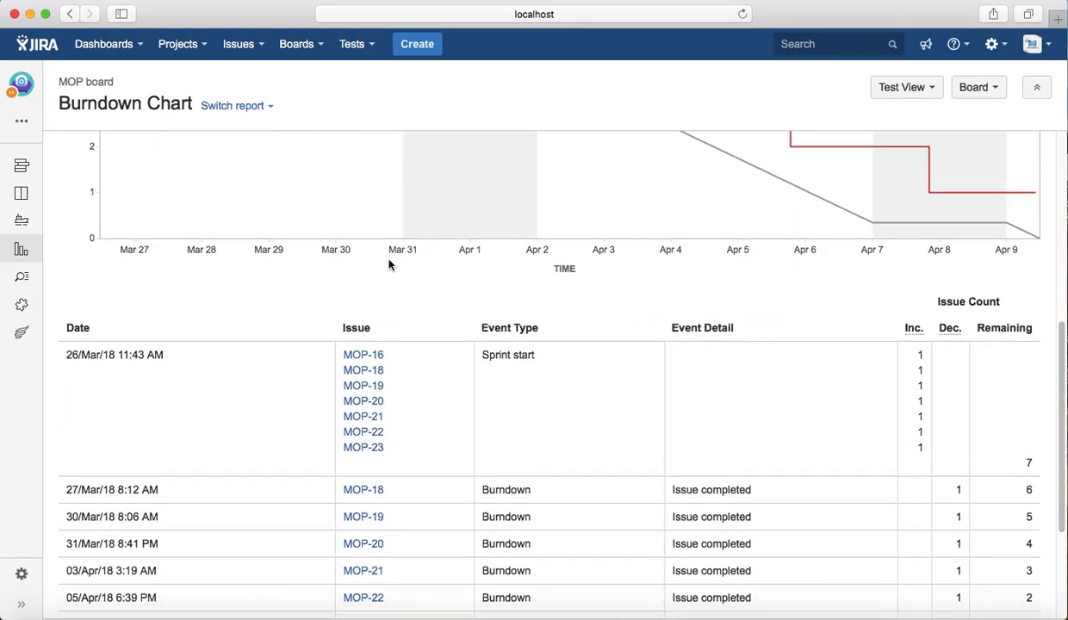
pyautogui.scroll(-3)
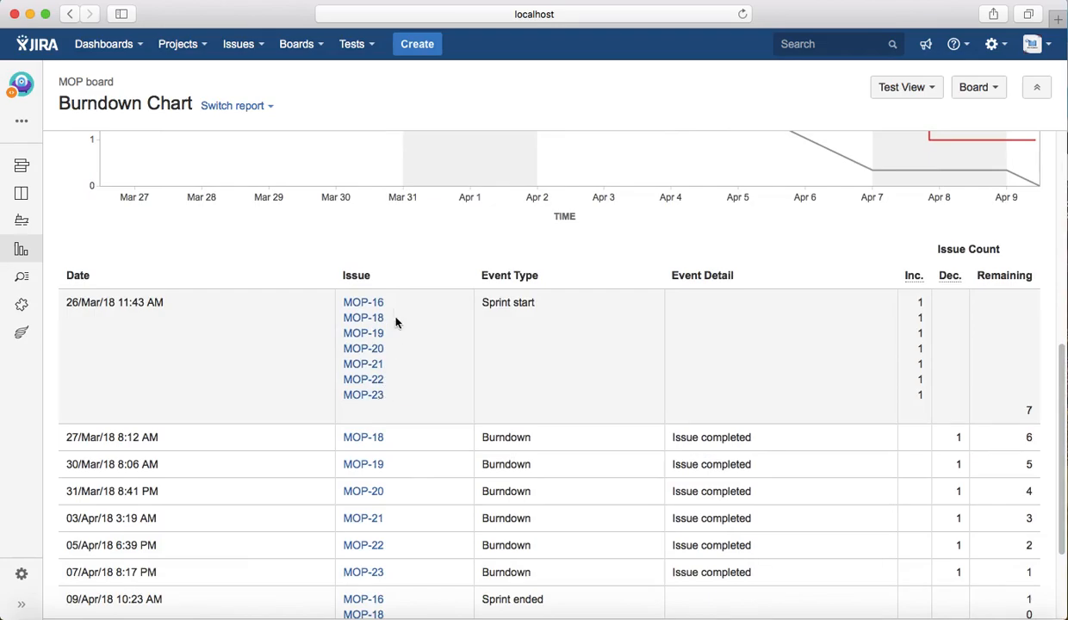
pyautogui.scroll(-3)
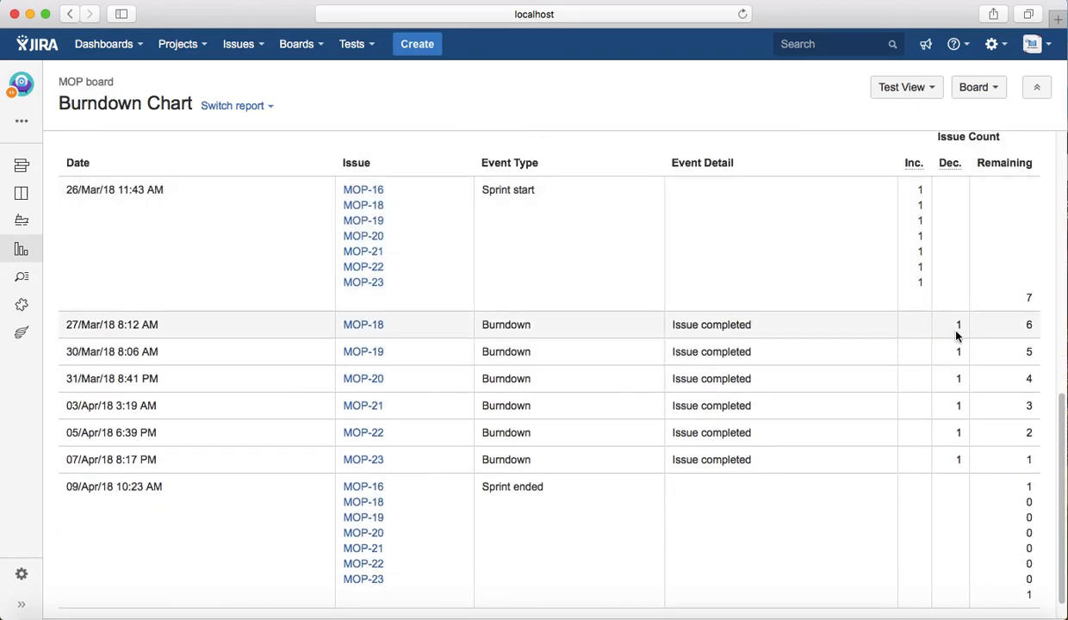
pyautogui.scroll(-3)
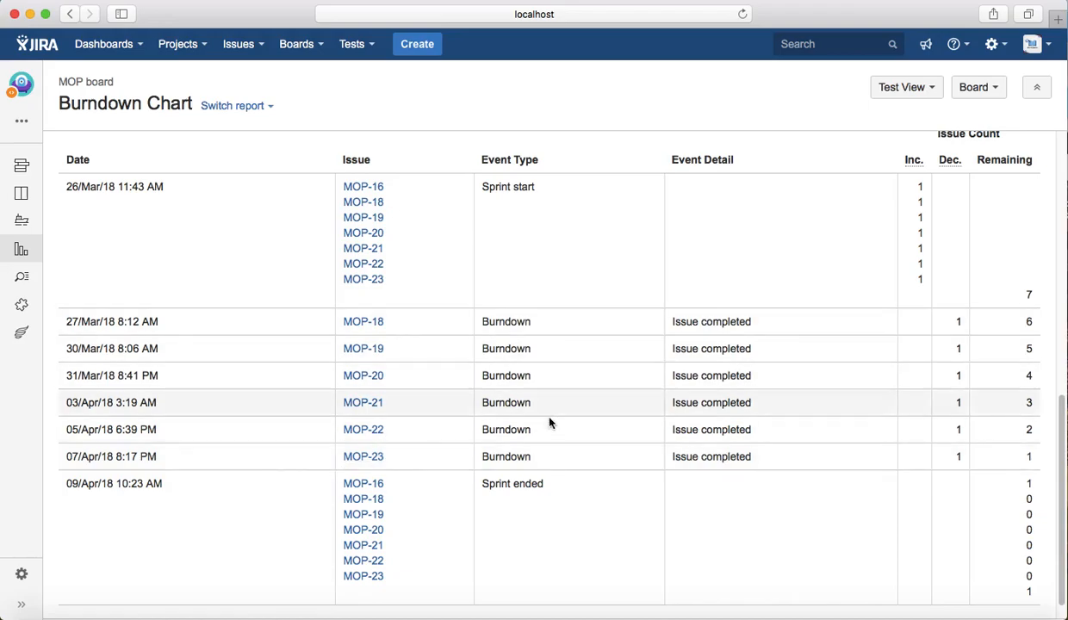
# Switch the burndown measure to Original Time Estimate and review its flat zero-hour chart
pyautogui.click(233, 274)
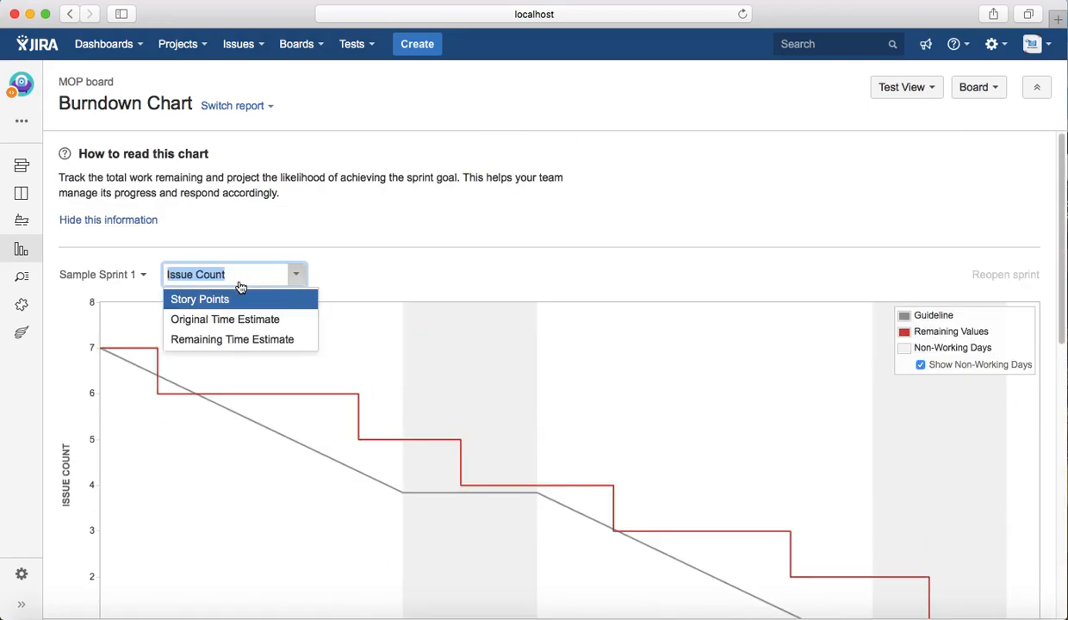
pyautogui.click(225, 319)
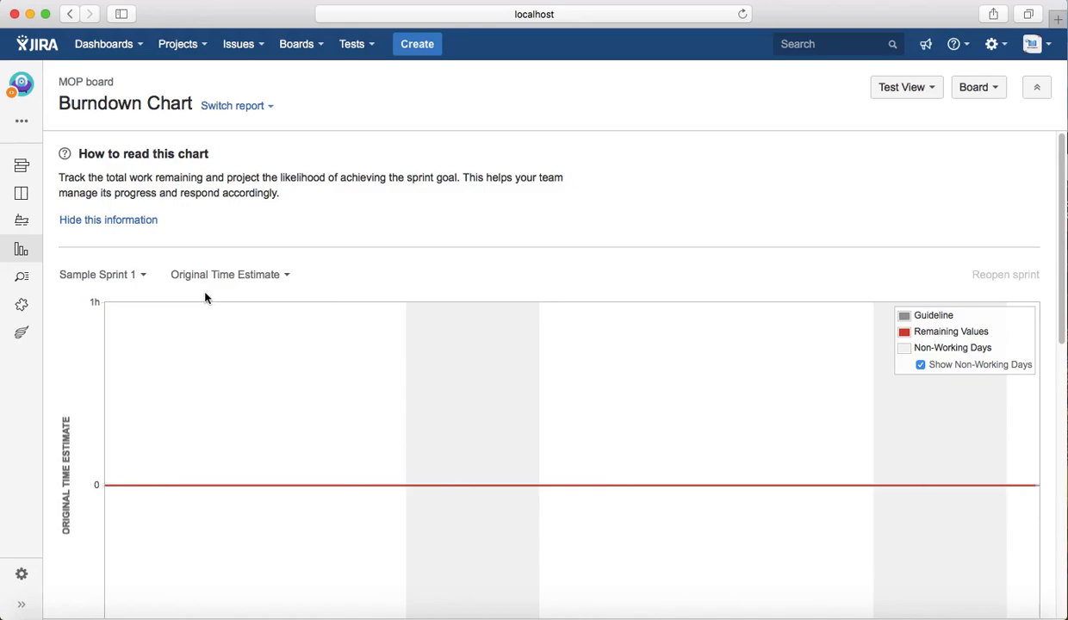
pyautogui.scroll(-3)
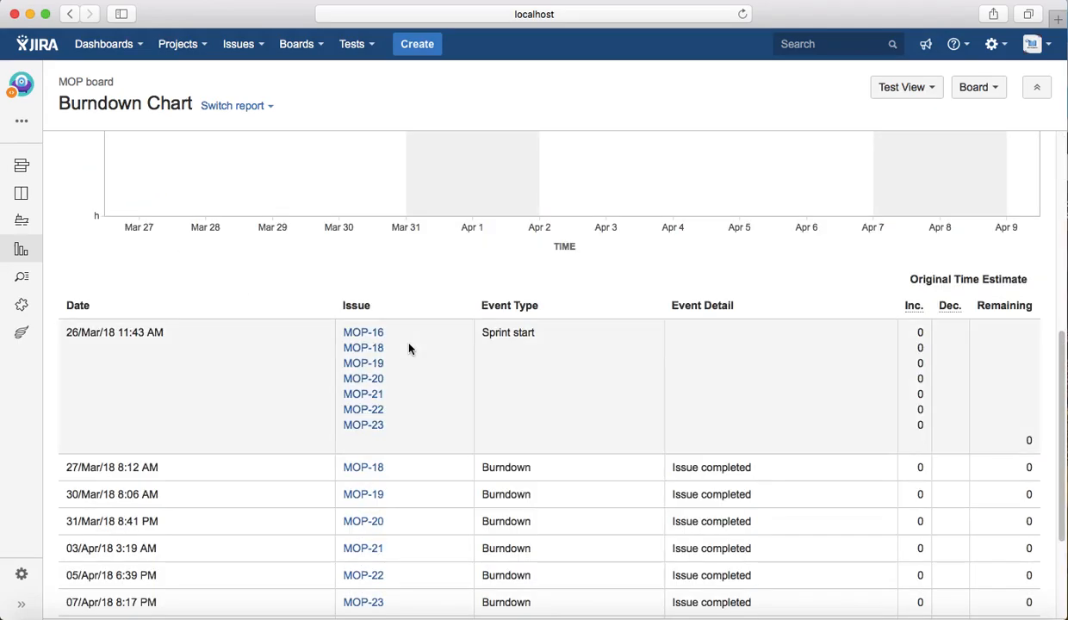
pyautogui.moveTo(362, 332)
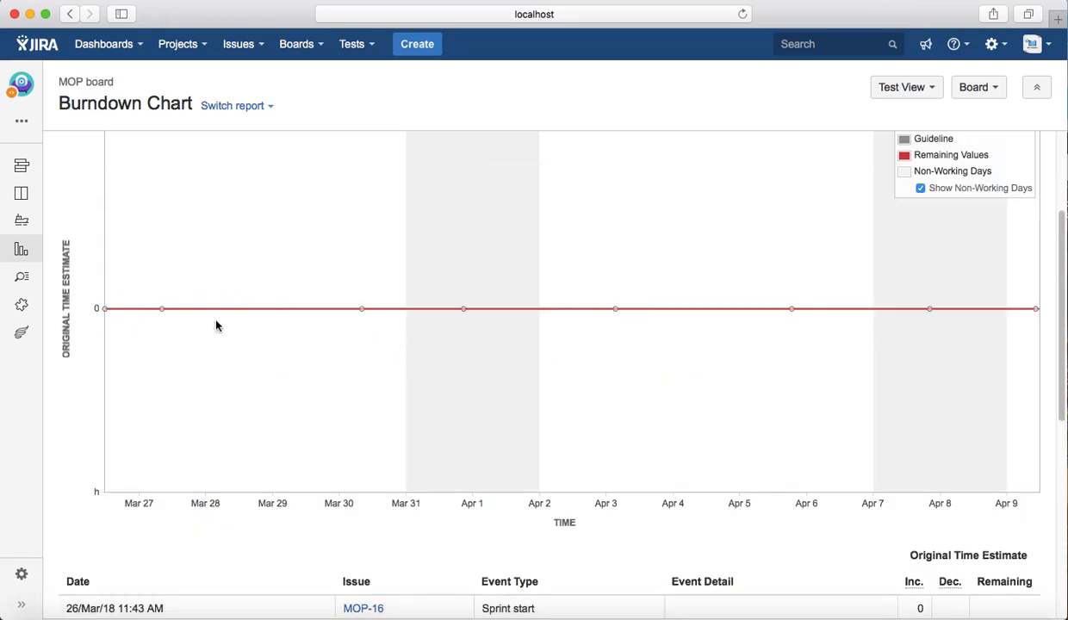
pyautogui.scroll(-3)
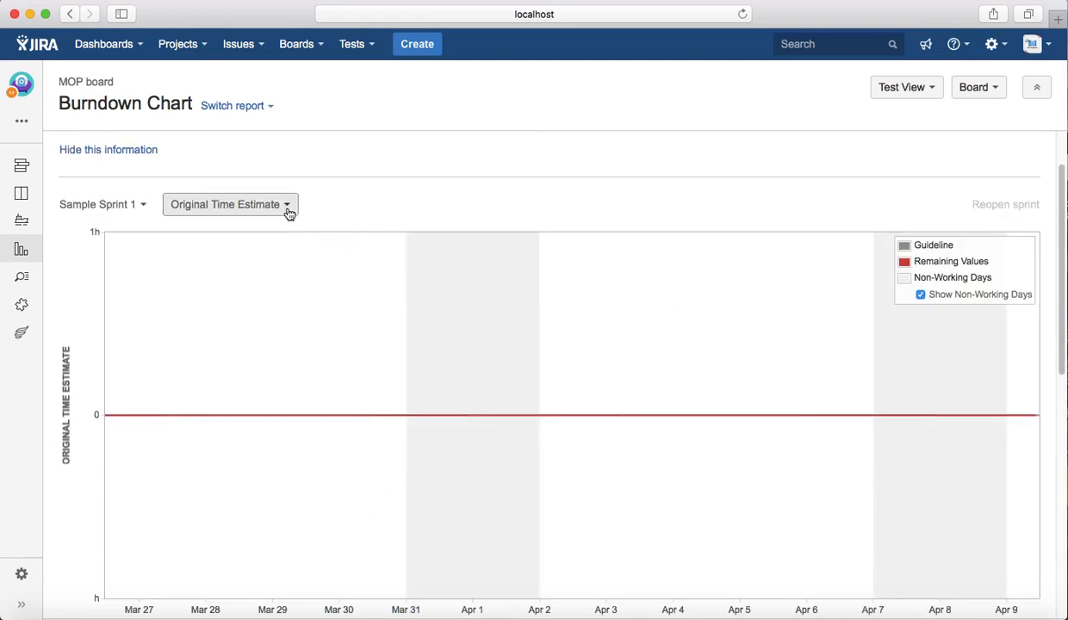
# Switch the burndown measure to Remaining Time Estimate, showing the added Time Spent series
pyautogui.click(230, 204)
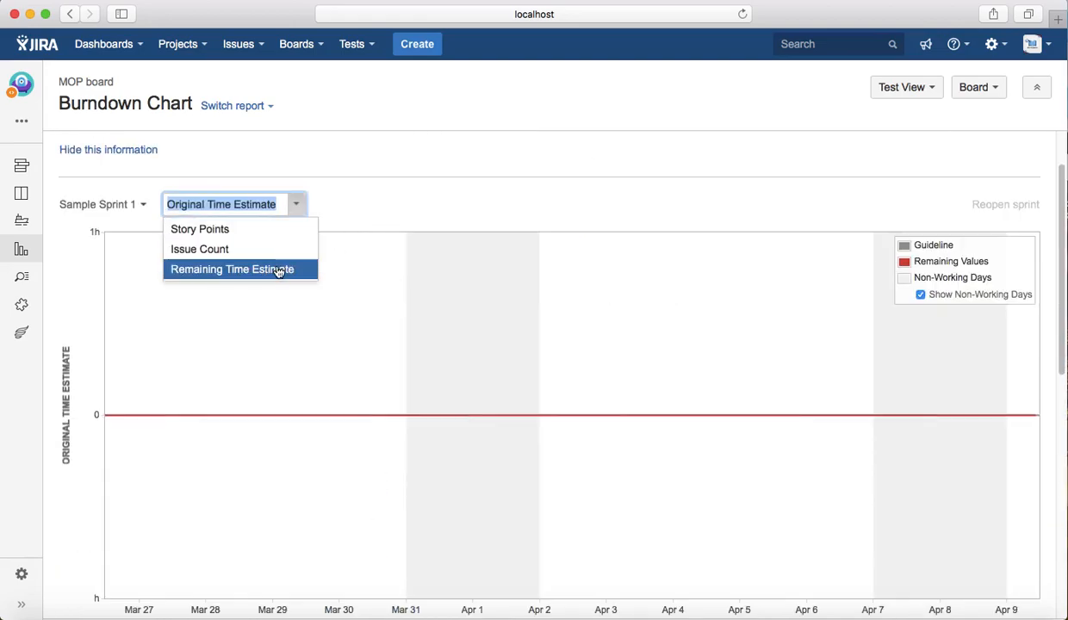
pyautogui.click(231, 269)
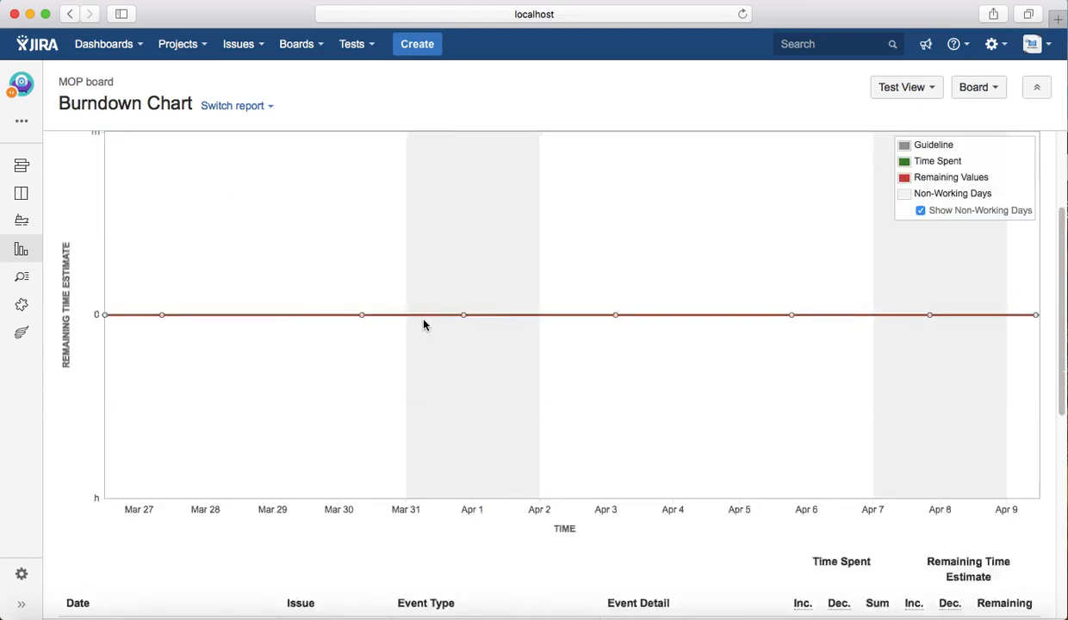
pyautogui.scroll(-3)
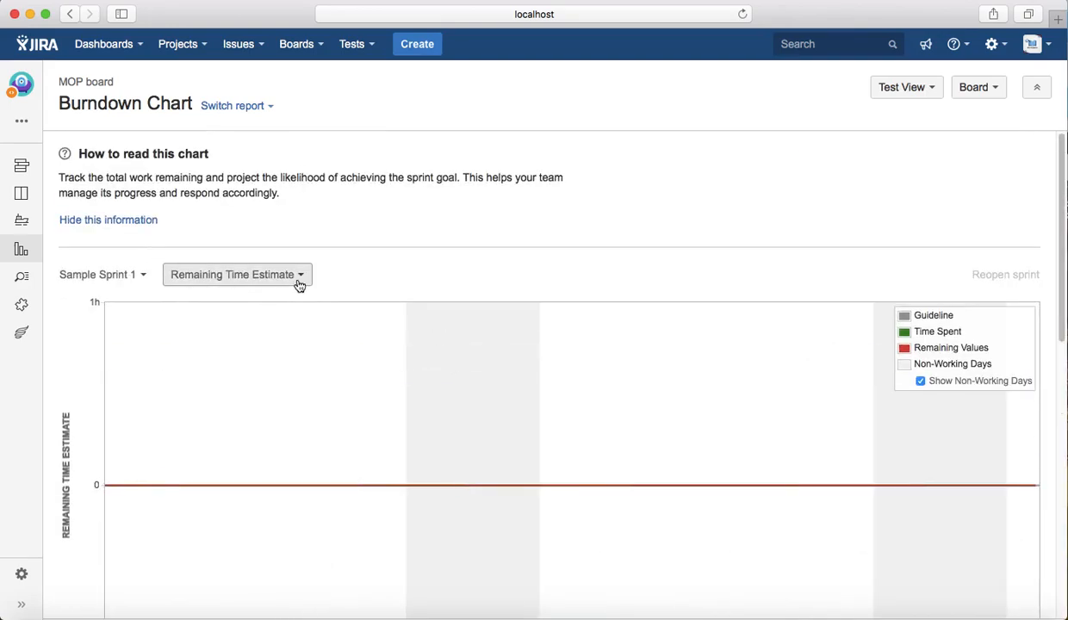
# Switch the burndown measure back to Story Points, stepping down from 18
pyautogui.click(237, 274)
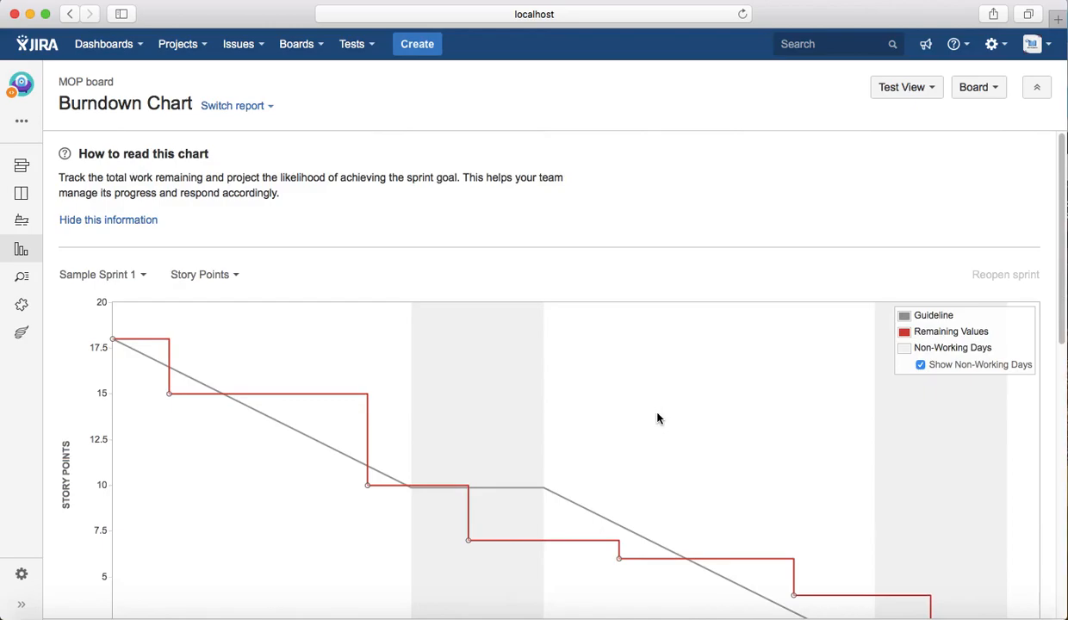
pyautogui.moveTo(488, 337)
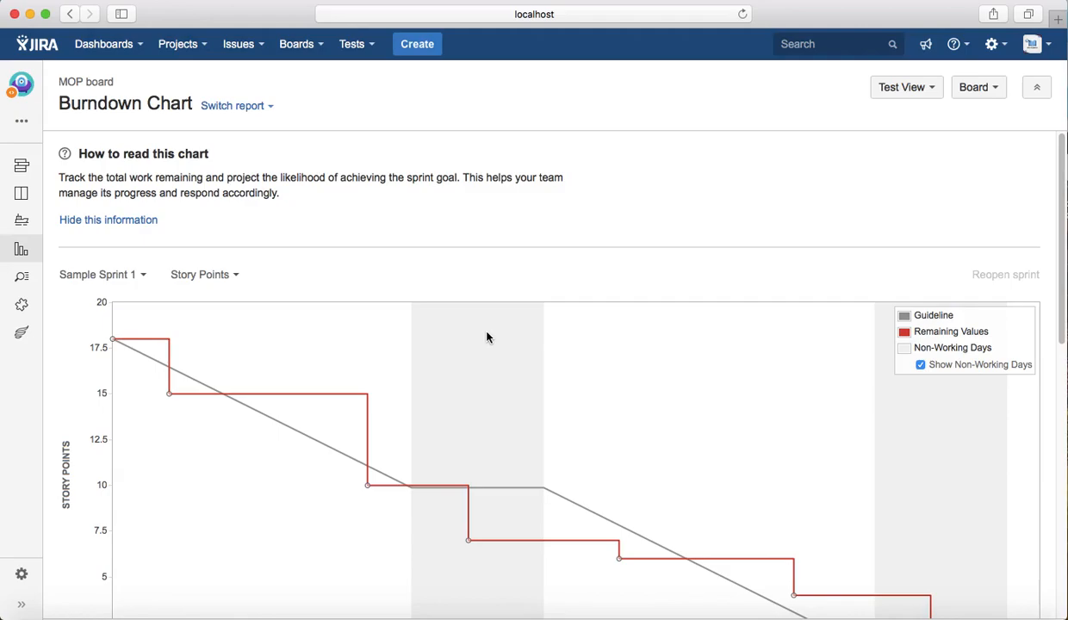
pyautogui.moveTo(817, 2)
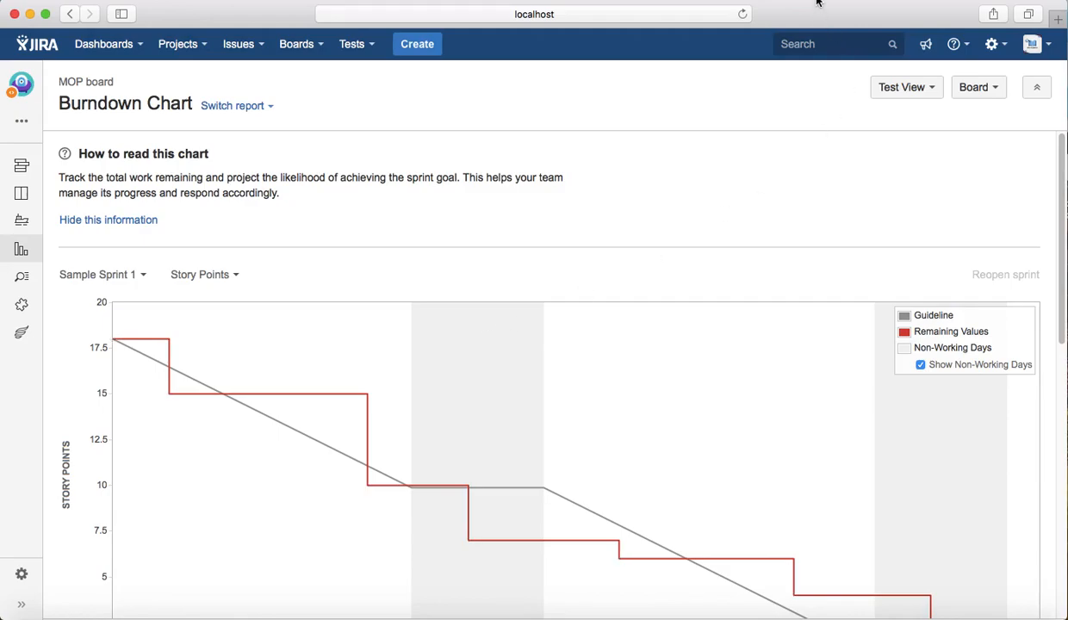